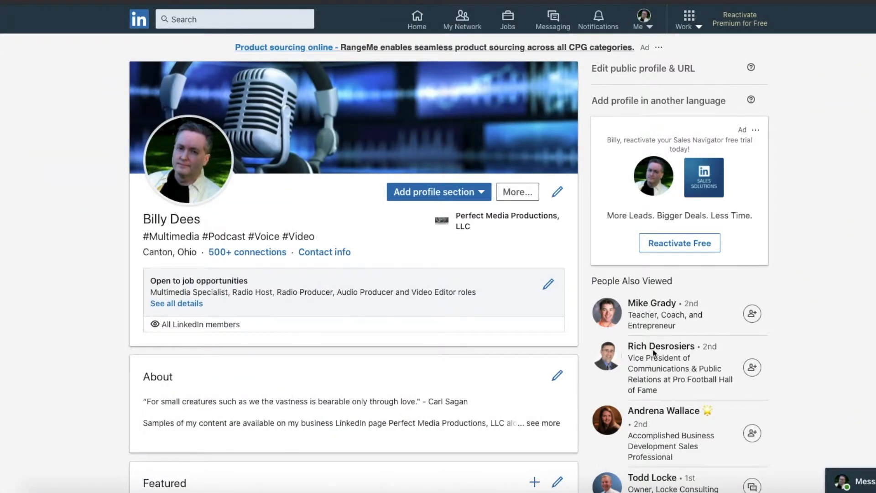
mouse_move(189, 174)
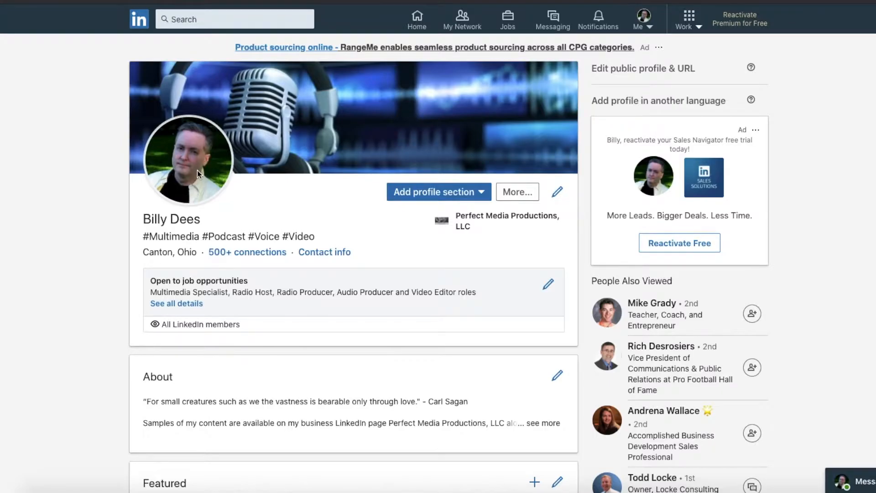
mouse_move(195, 155)
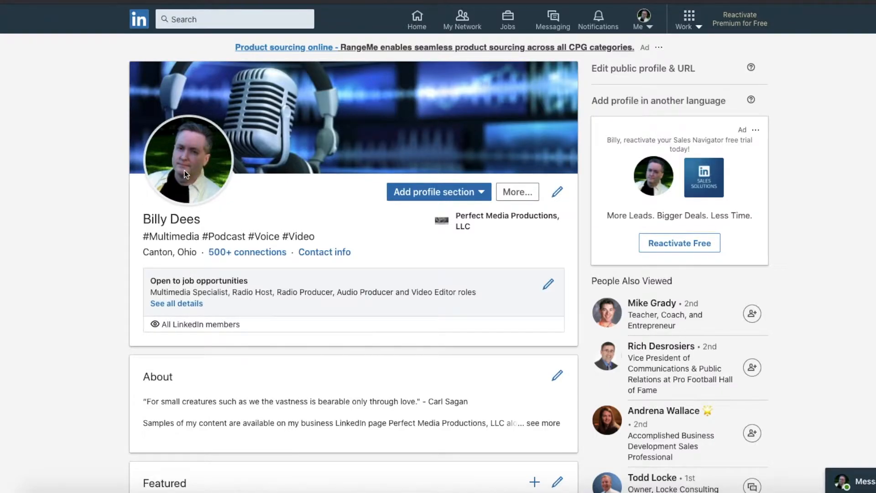
mouse_move(160, 179)
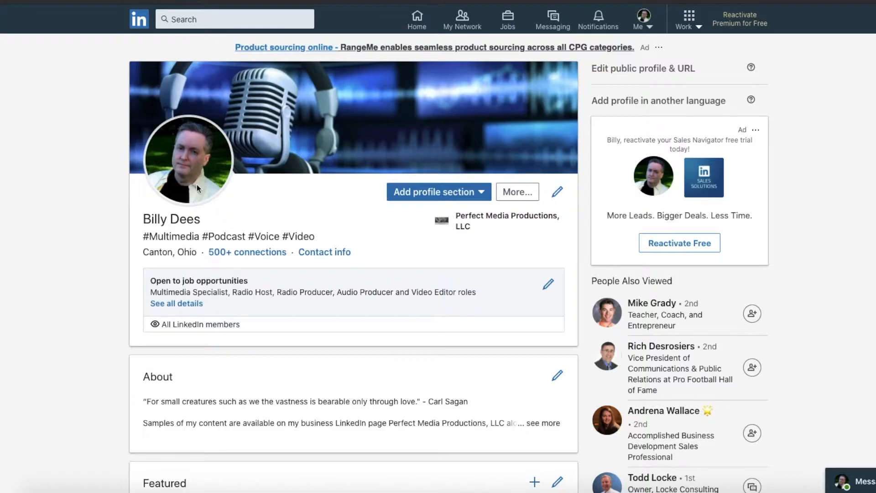
mouse_move(197, 153)
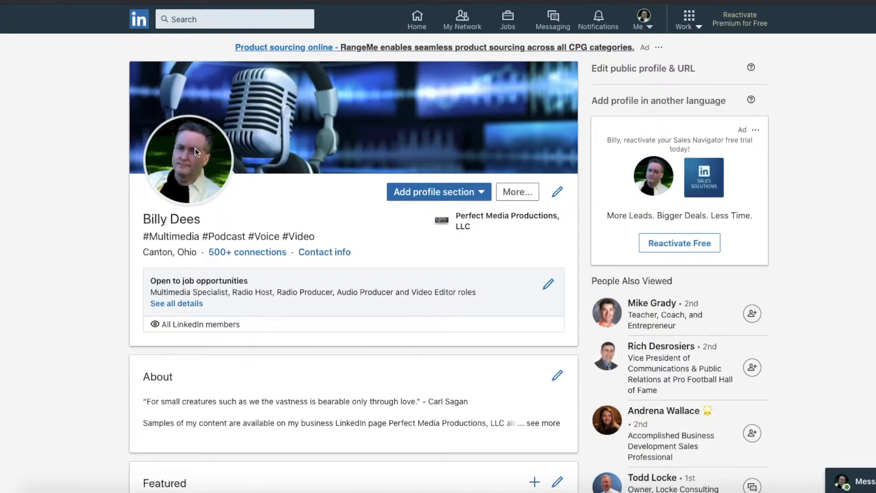
mouse_move(192, 161)
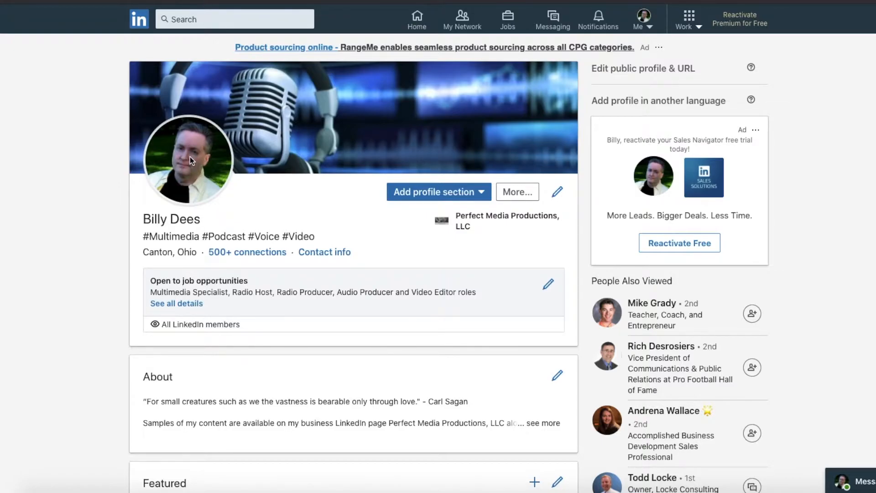
mouse_move(185, 149)
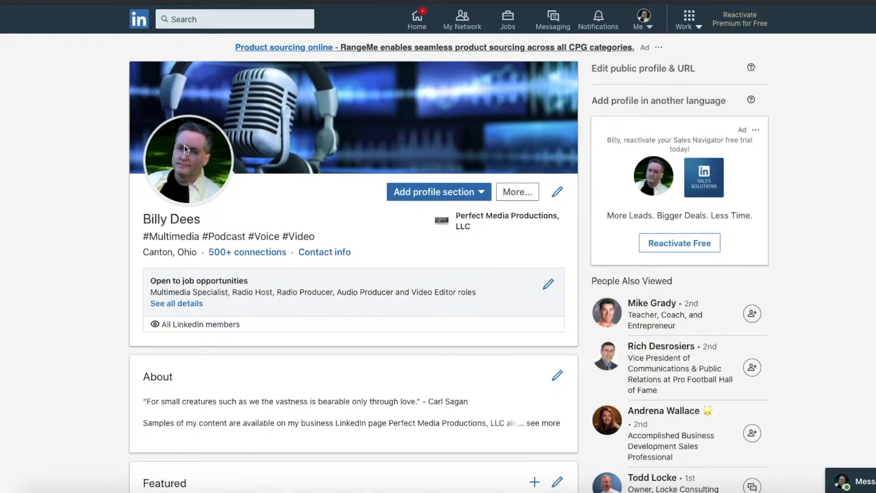
mouse_move(207, 155)
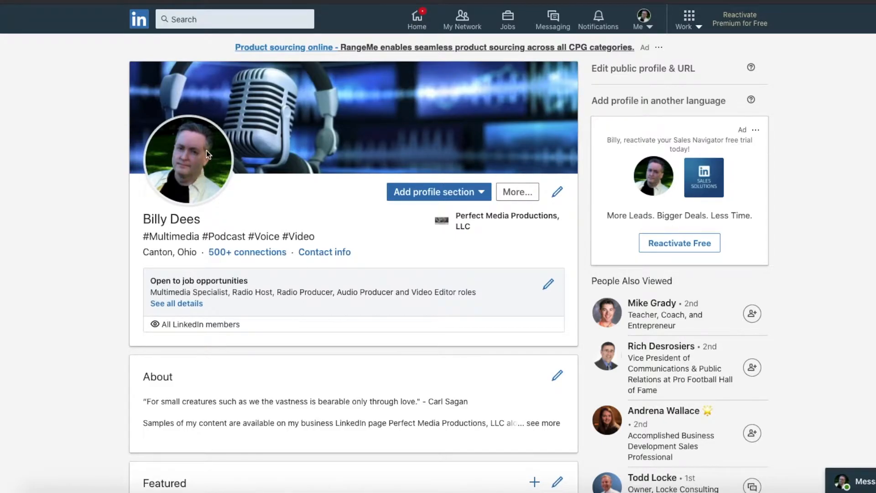
mouse_move(203, 184)
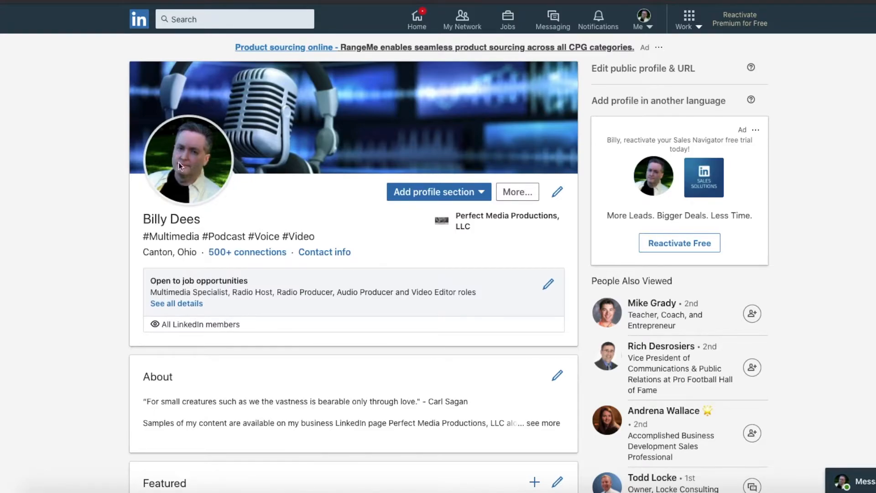
mouse_move(187, 165)
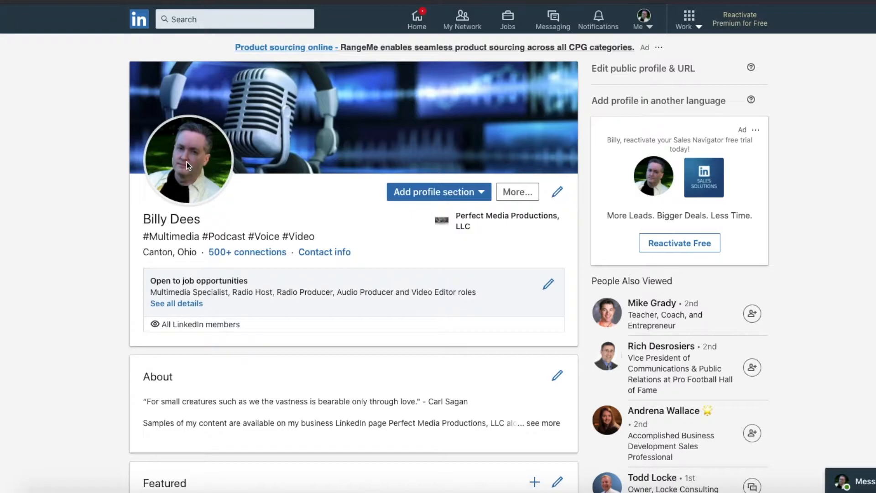
mouse_move(208, 184)
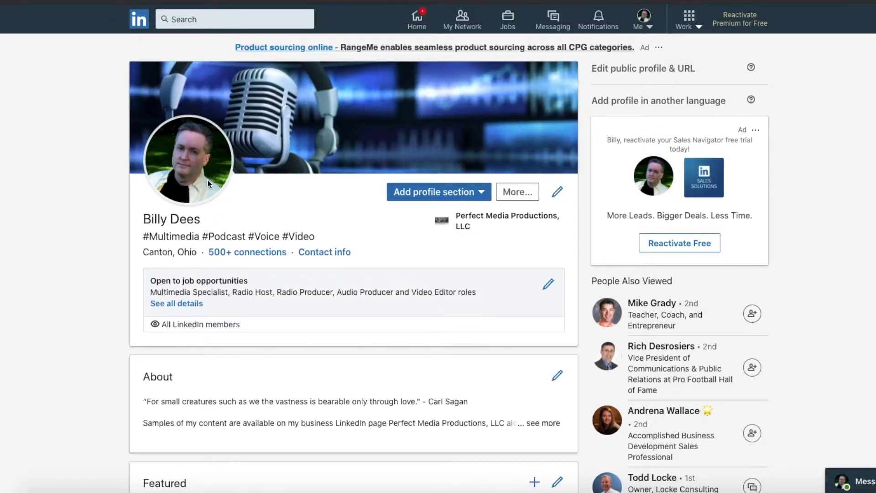
mouse_move(220, 185)
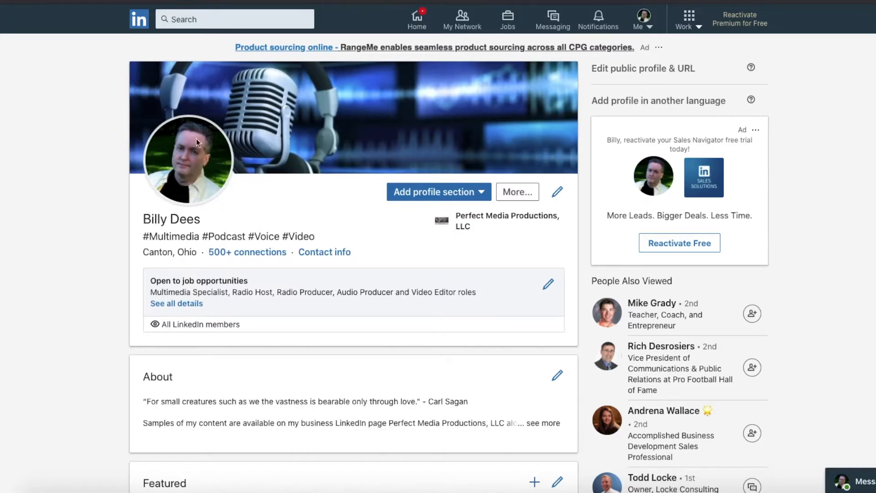
mouse_move(201, 148)
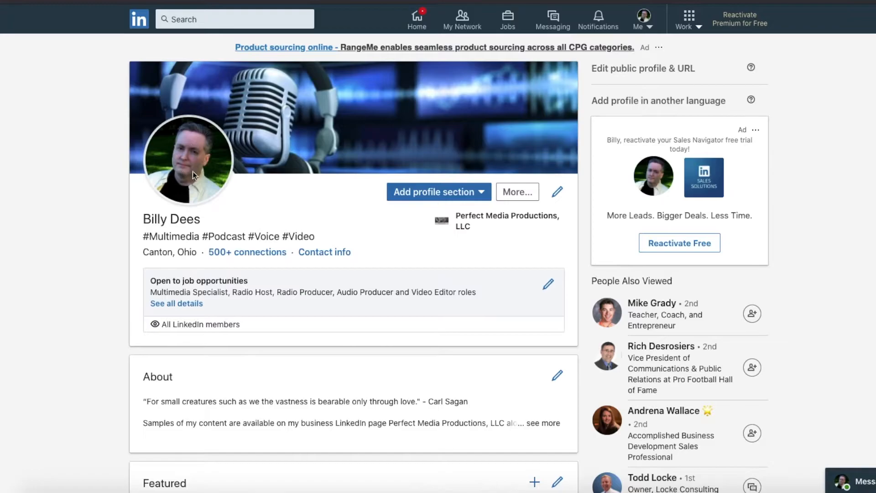
mouse_move(192, 145)
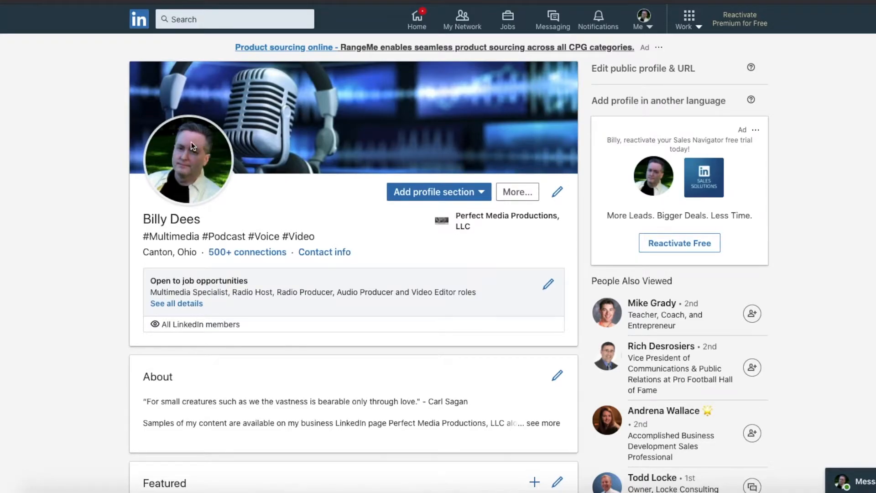
mouse_move(195, 177)
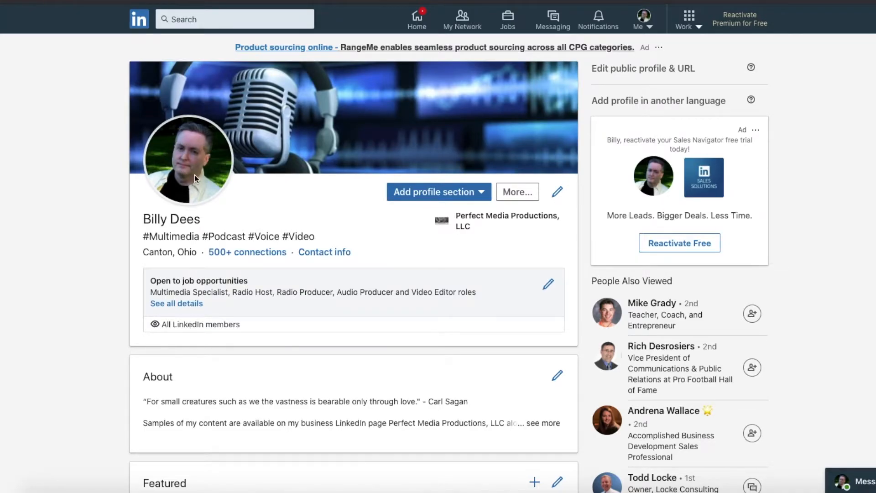
mouse_move(241, 191)
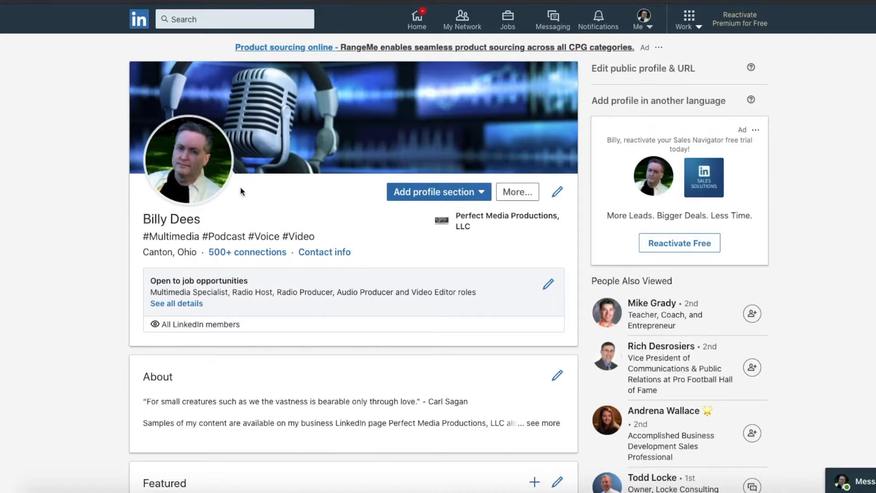
mouse_move(217, 173)
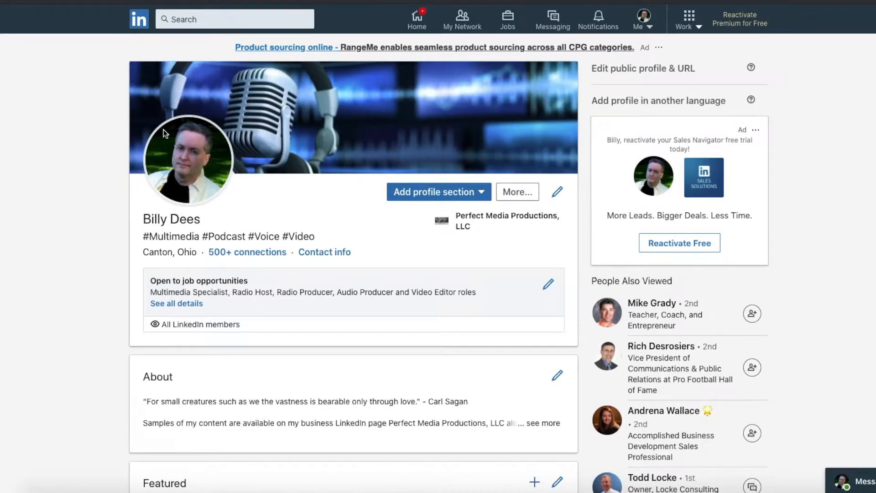
mouse_move(213, 150)
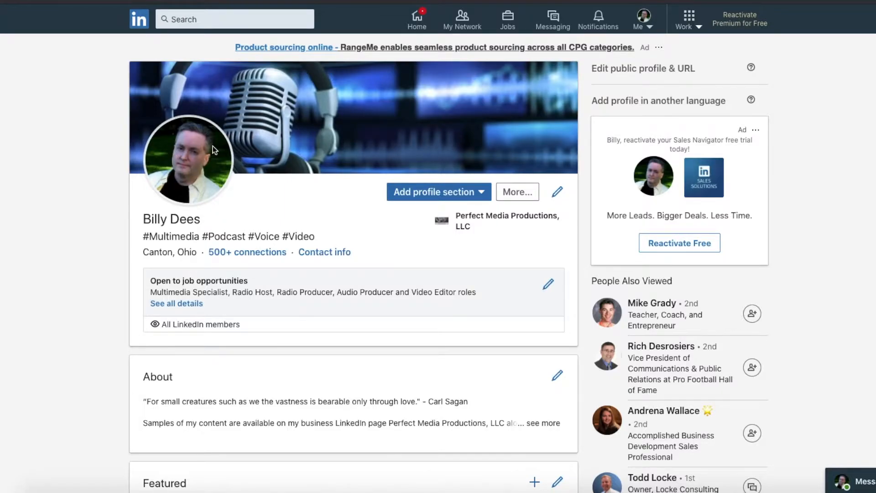
mouse_move(186, 95)
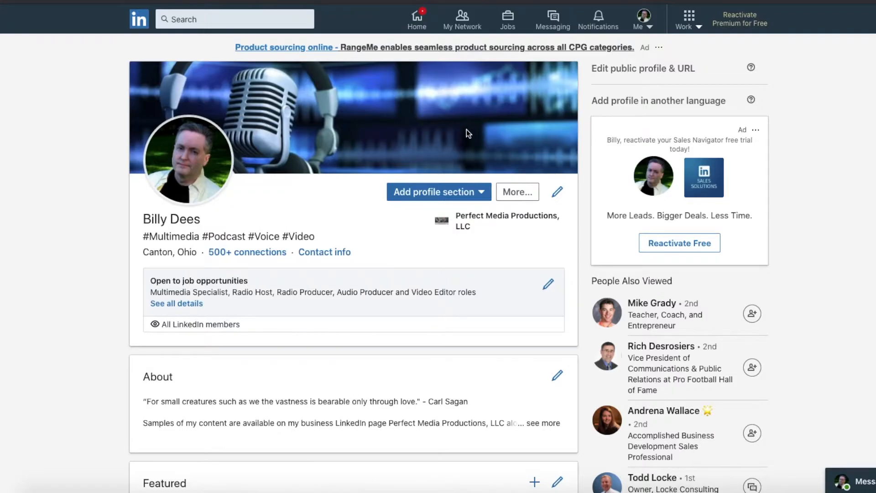
mouse_move(425, 120)
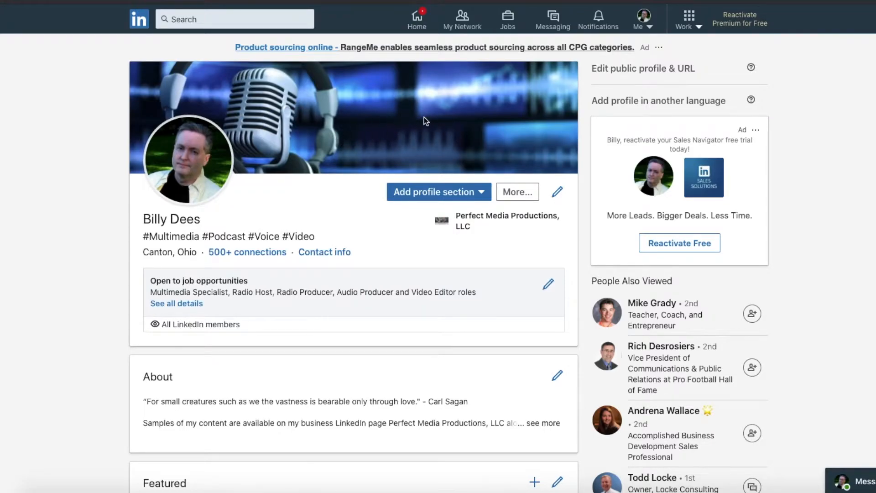
mouse_move(313, 135)
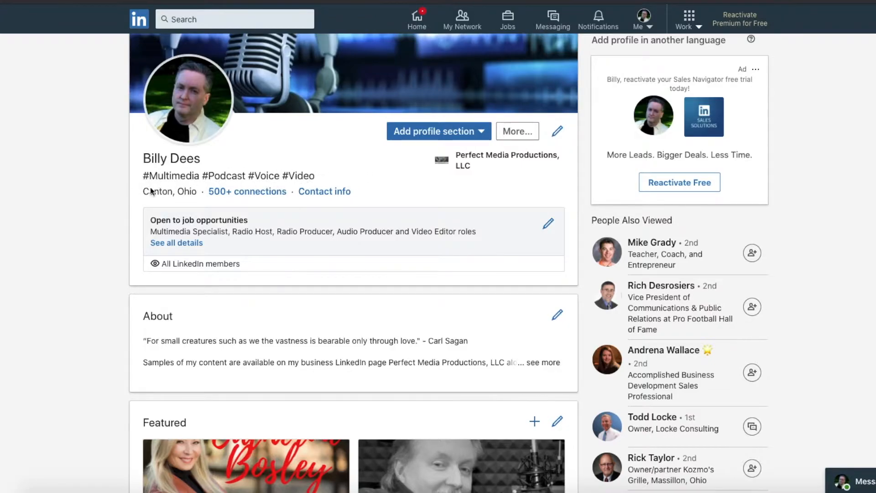
mouse_move(223, 191)
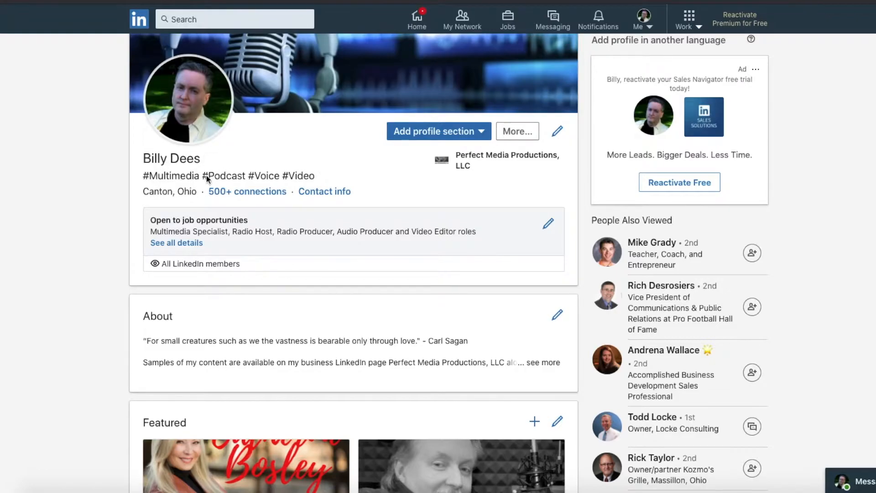
mouse_move(290, 183)
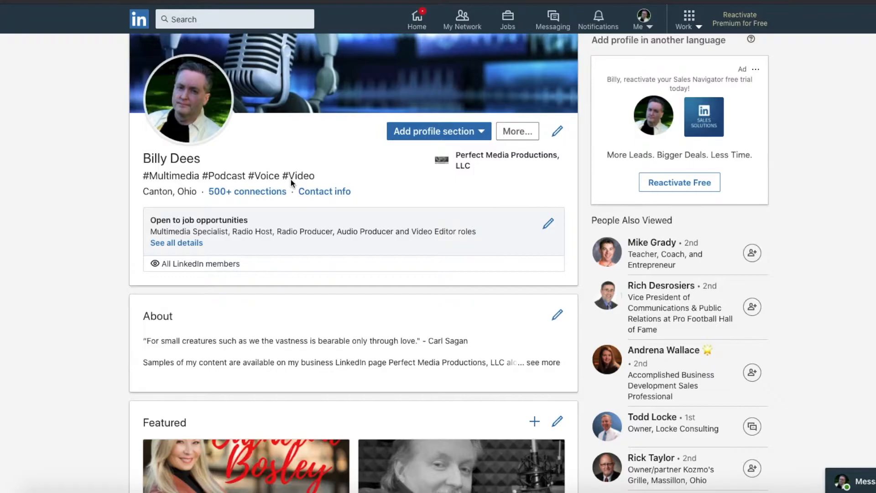
mouse_move(289, 152)
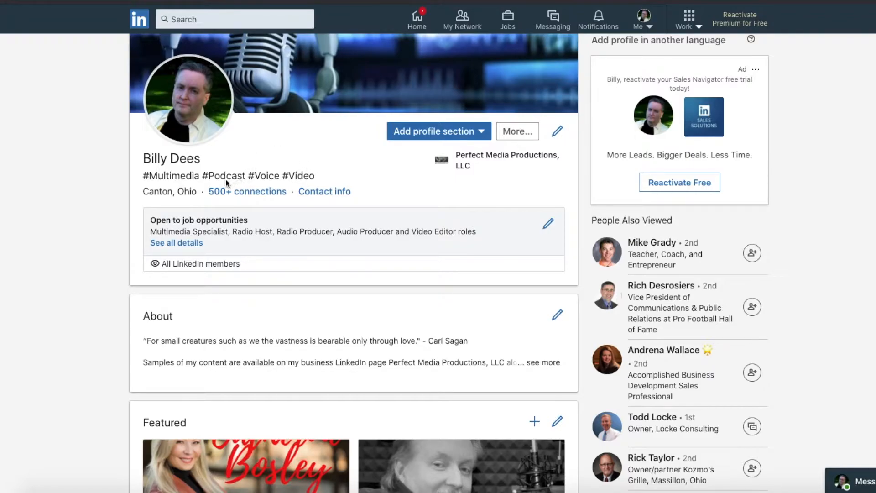
mouse_move(276, 78)
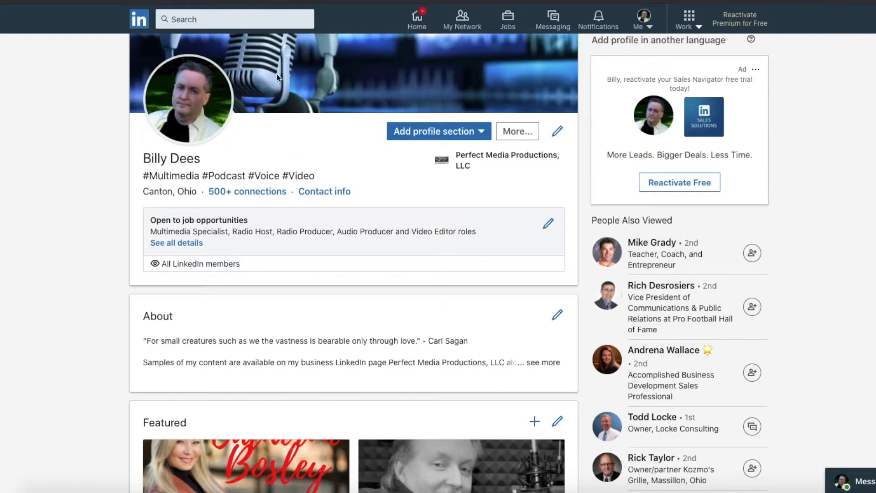
mouse_move(232, 178)
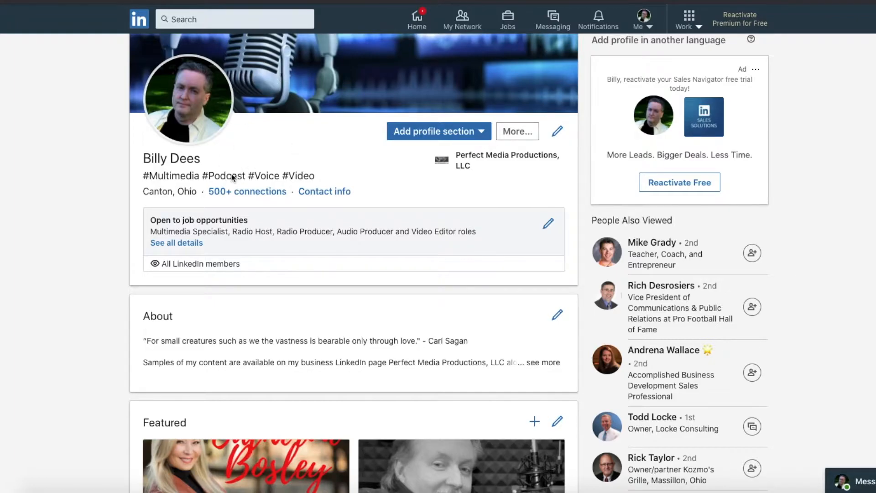
mouse_move(293, 416)
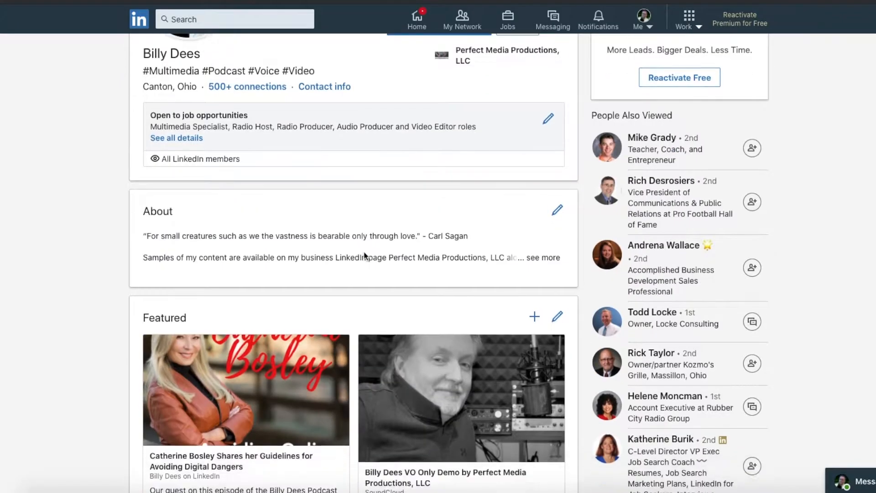
- Expand the full About summary text and read through it down to the Featured items
scroll(down, 3)
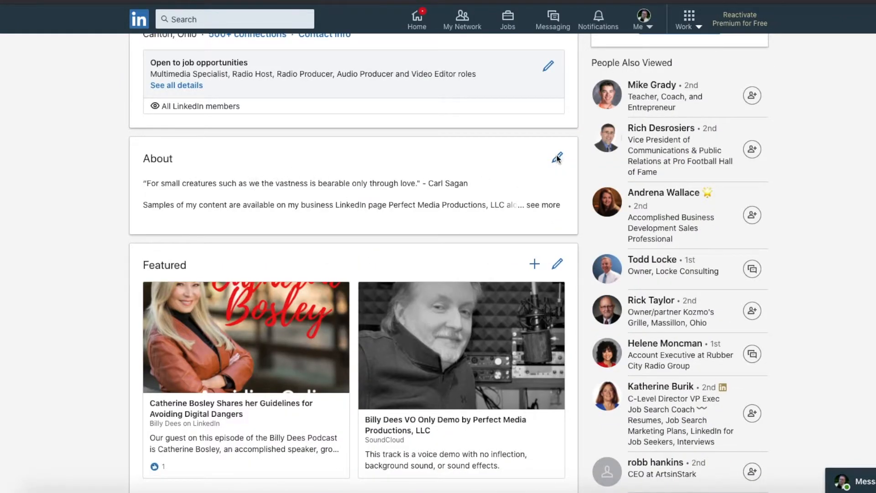
mouse_move(539, 209)
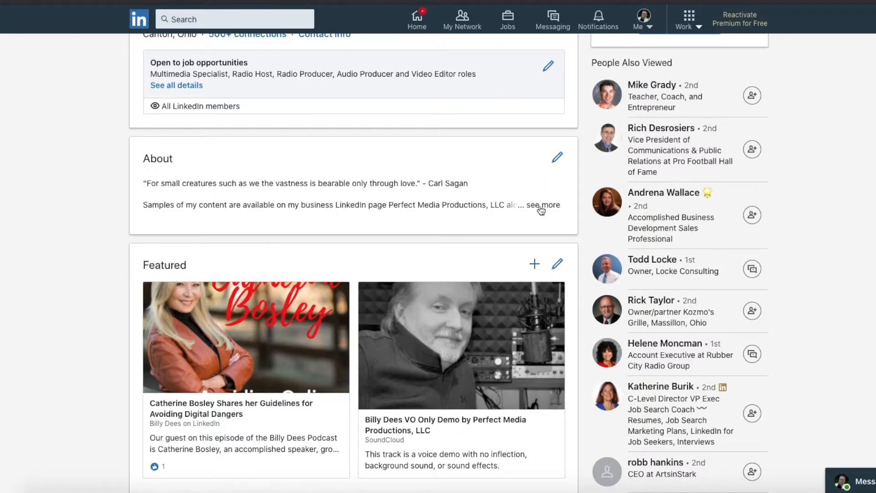
click(546, 204)
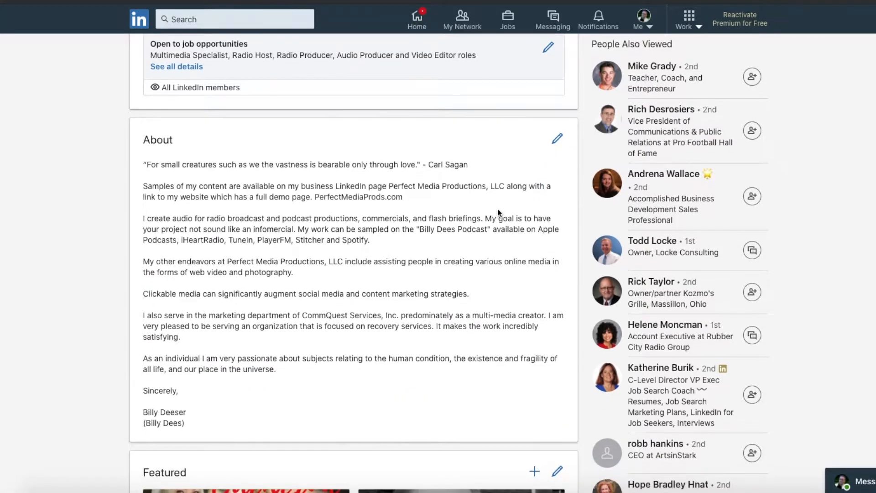
scroll(down, 3)
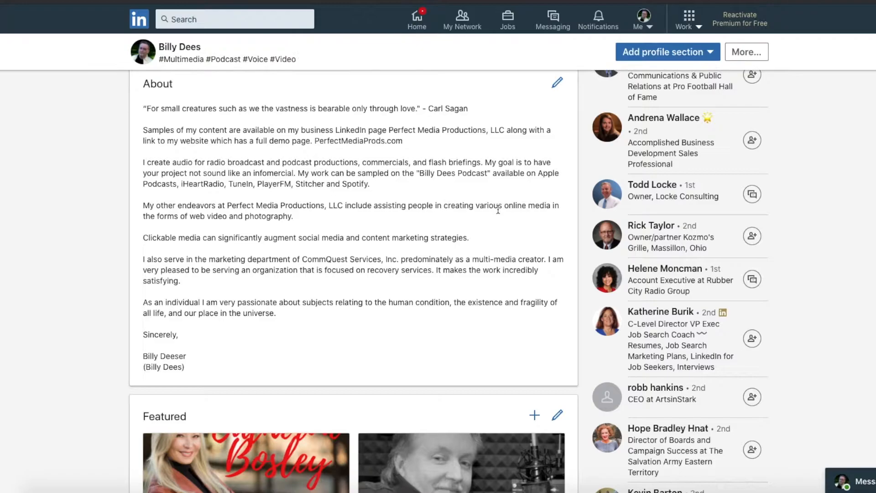
scroll(down, 3)
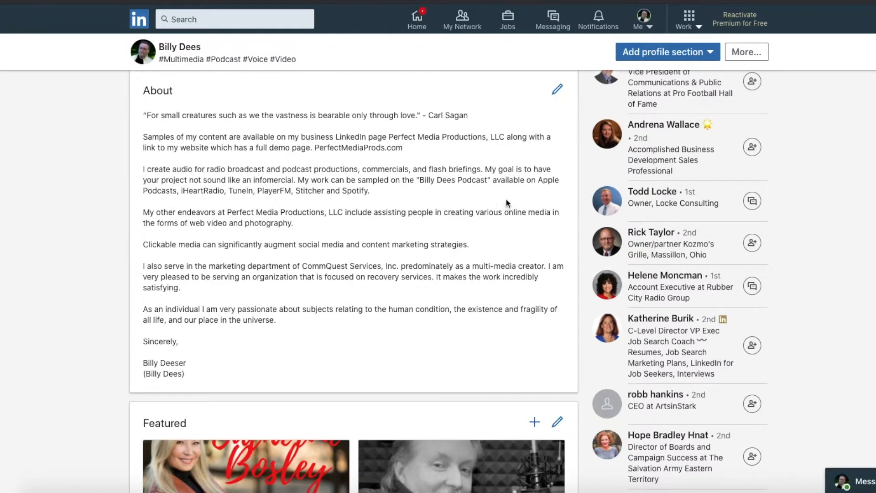
mouse_move(513, 189)
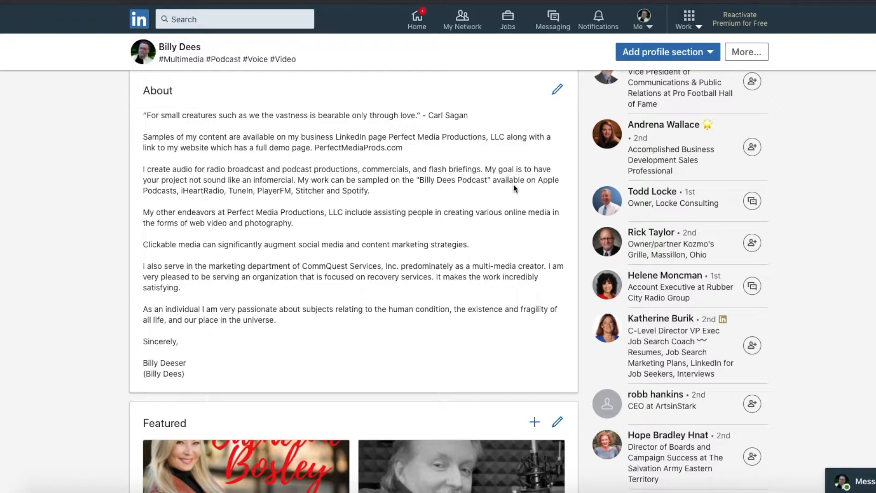
scroll(down, 3)
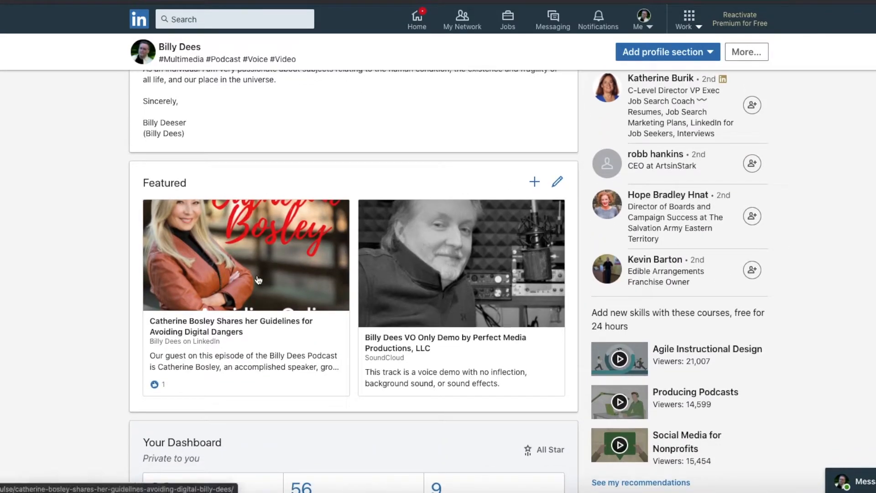
- Scroll past the Featured items and dashboard stats to the Activity section's recent posts
scroll(down, 3)
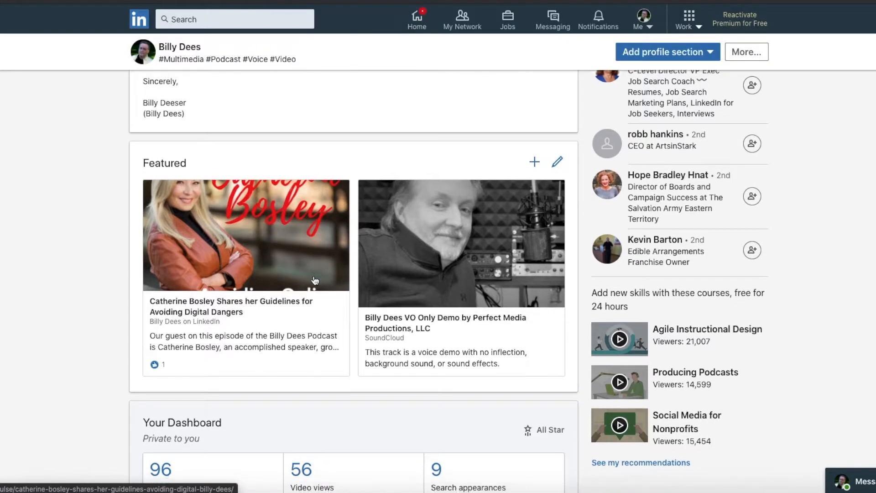
mouse_move(389, 218)
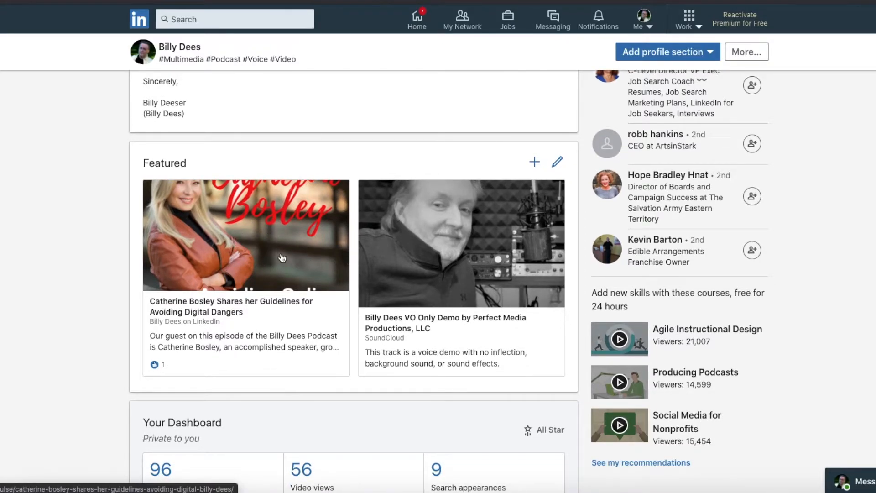
scroll(down, 3)
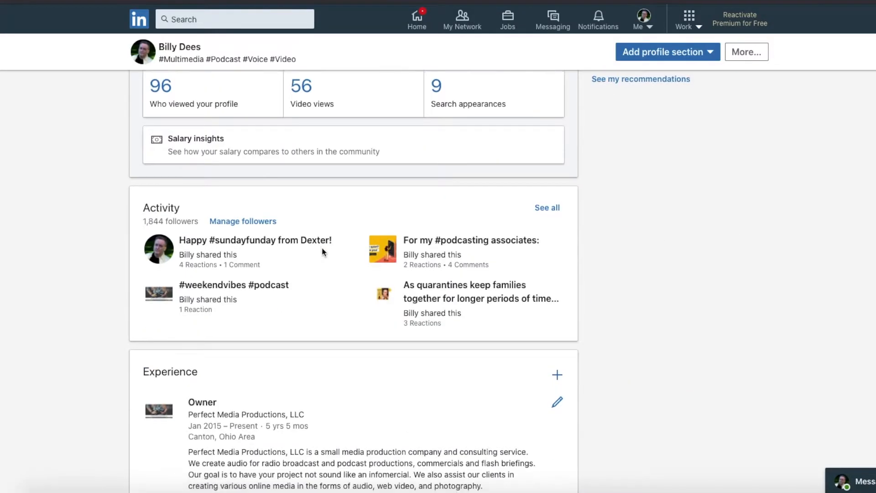
- Scroll through the Experience entries down to Education, the recommendation and Interests
scroll(down, 3)
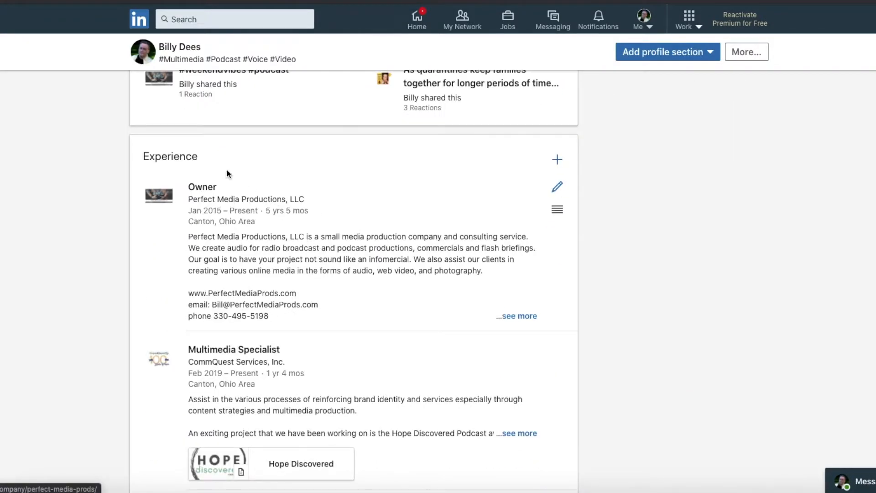
mouse_move(237, 182)
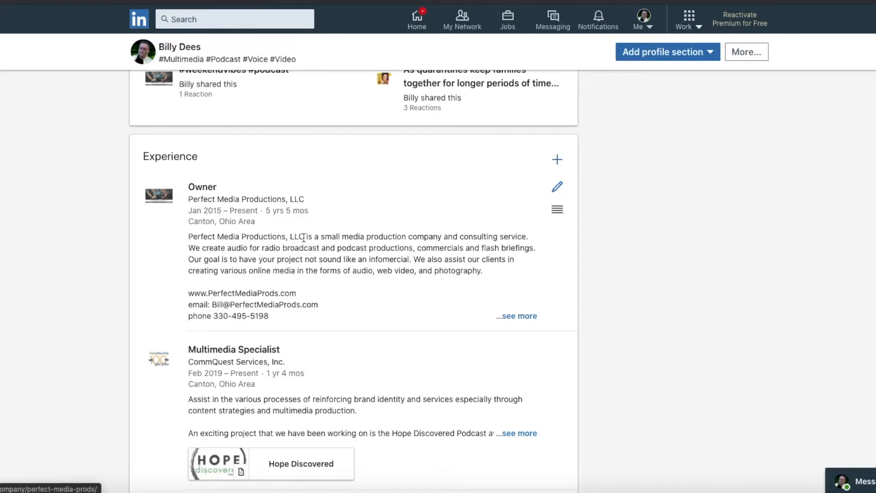
scroll(down, 3)
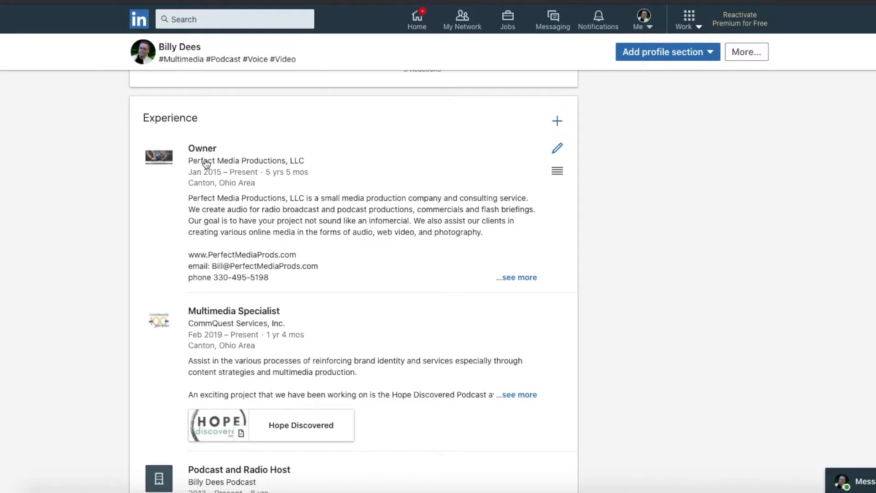
scroll(down, 3)
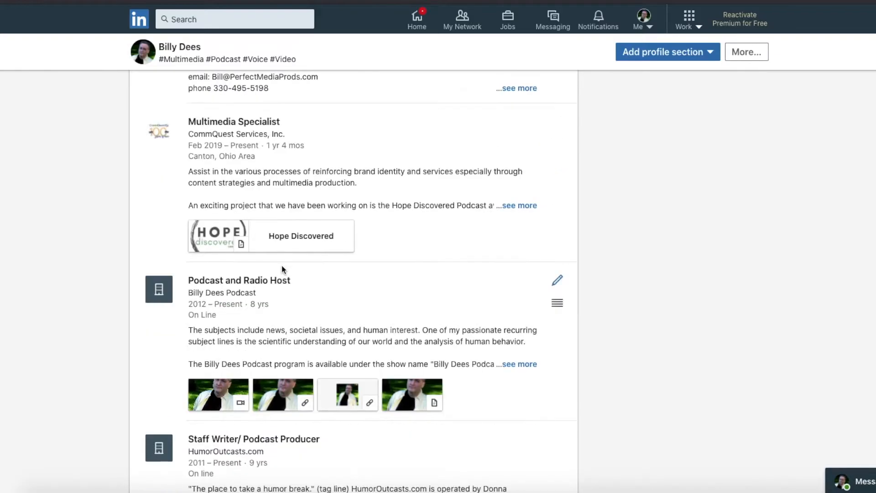
scroll(down, 3)
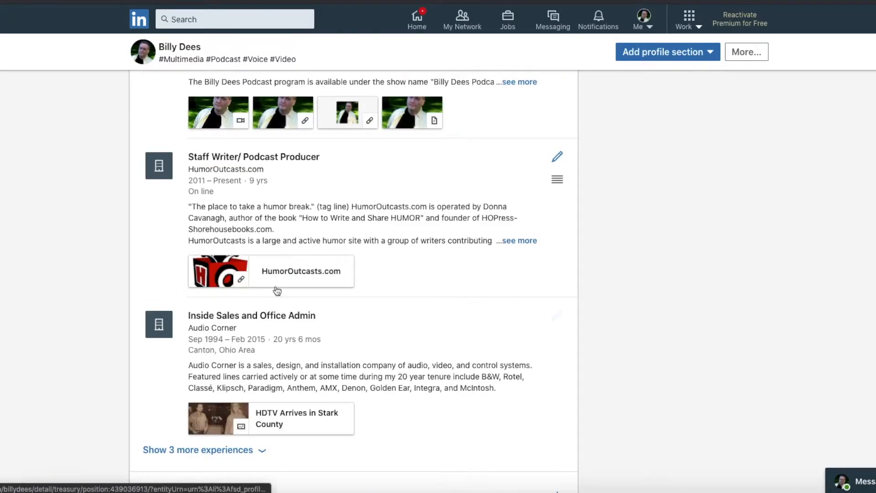
scroll(down, 3)
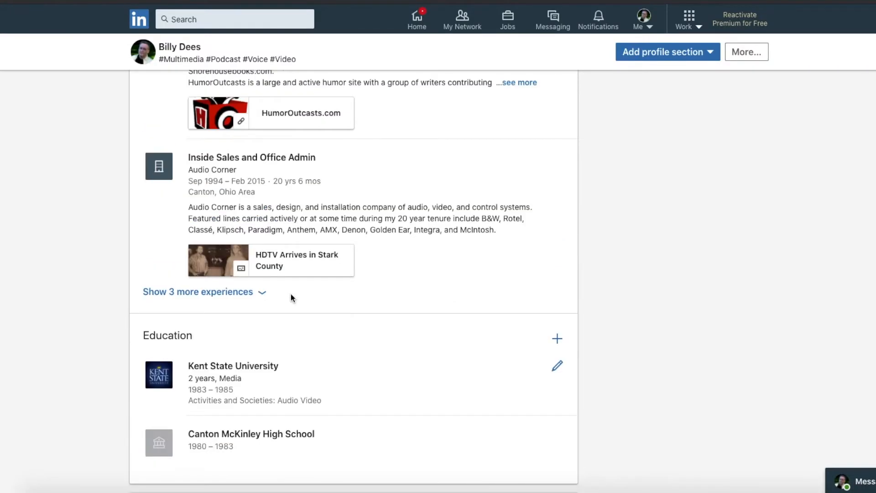
scroll(down, 3)
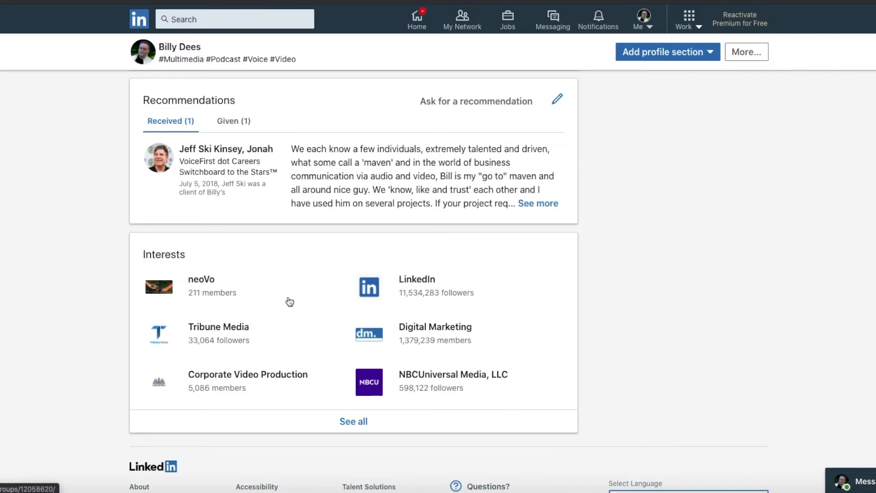
mouse_move(285, 310)
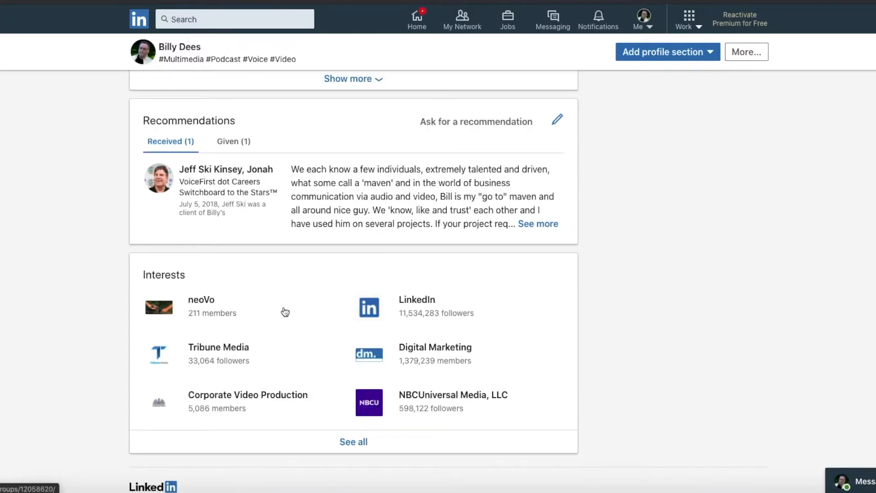
- View the Skills & Endorsements section near the bottom of the profile
scroll(up, 3)
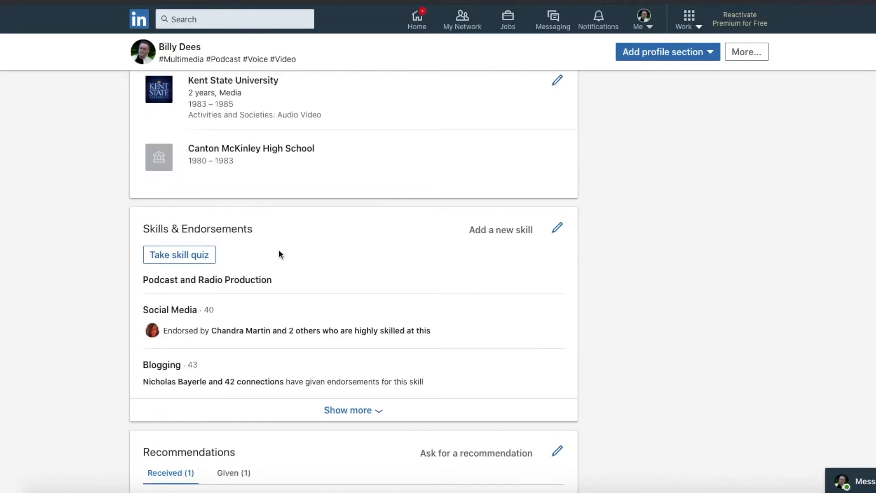
scroll(down, 3)
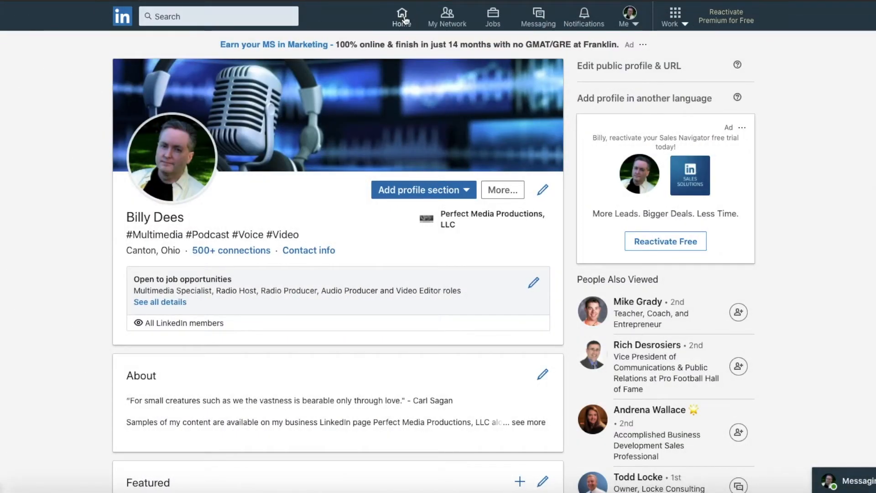
- Go to the home feed and browse its first podcast and promoted posts
click(401, 15)
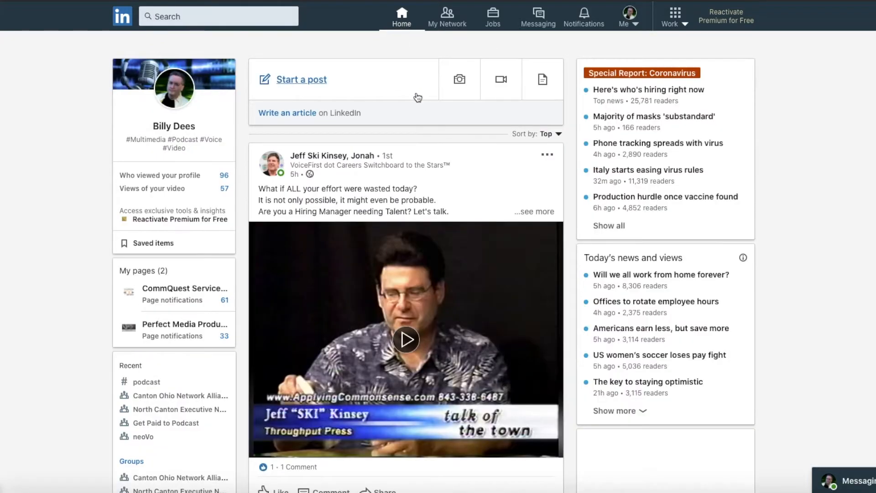
scroll(down, 3)
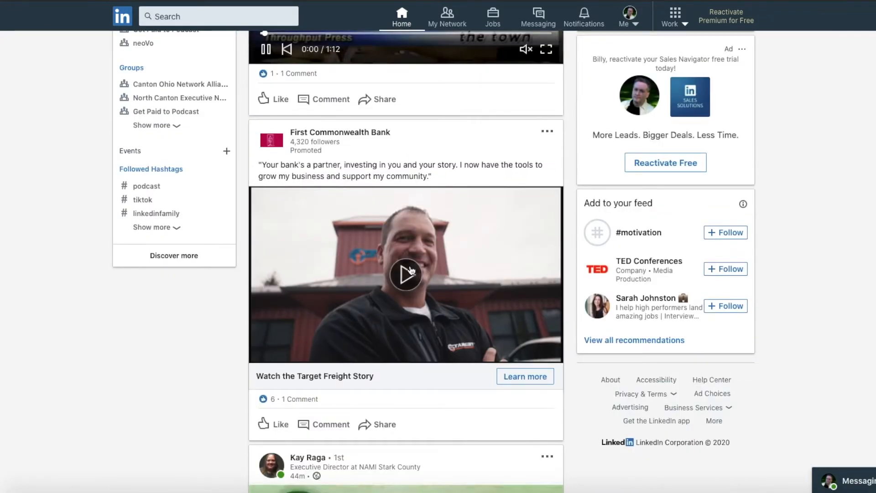
scroll(down, 3)
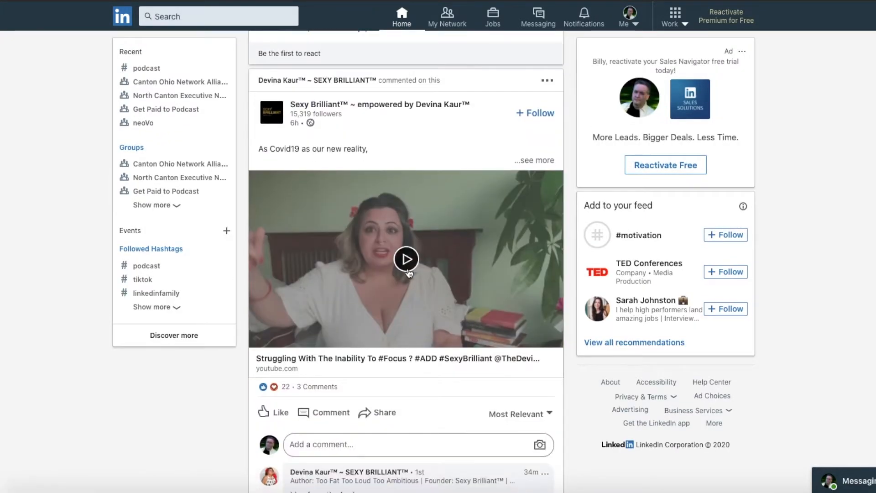
scroll(down, 3)
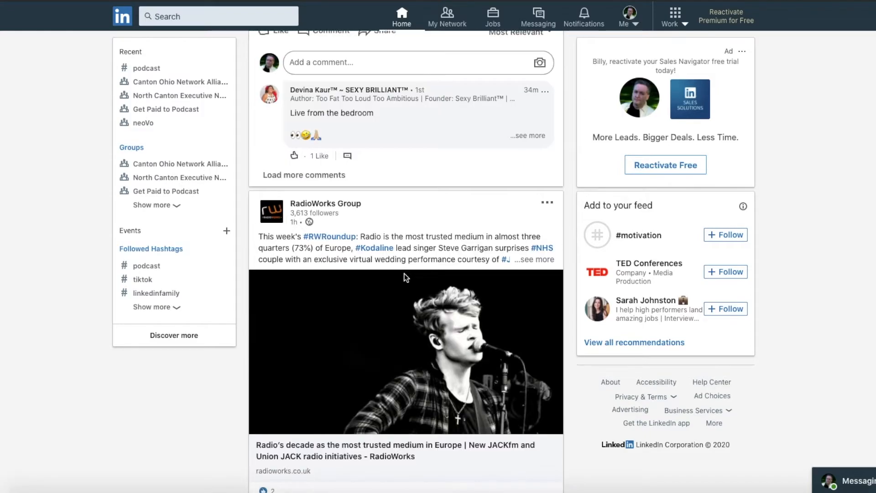
scroll(down, 3)
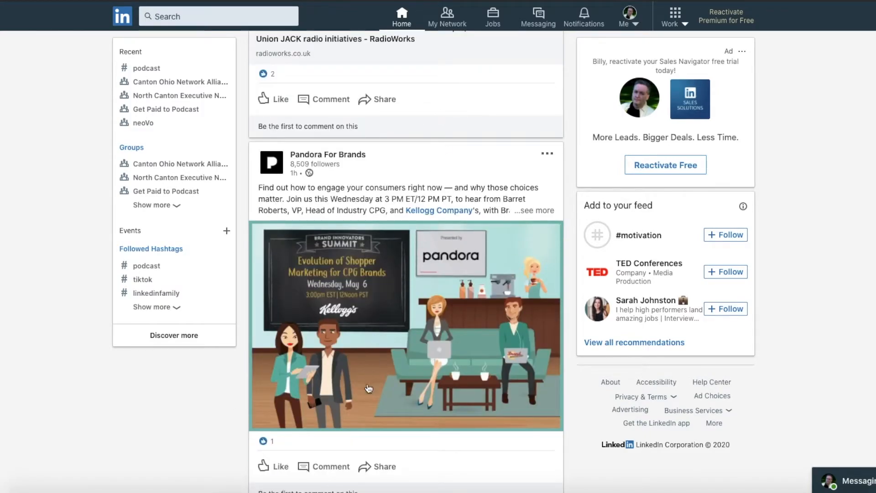
mouse_move(385, 337)
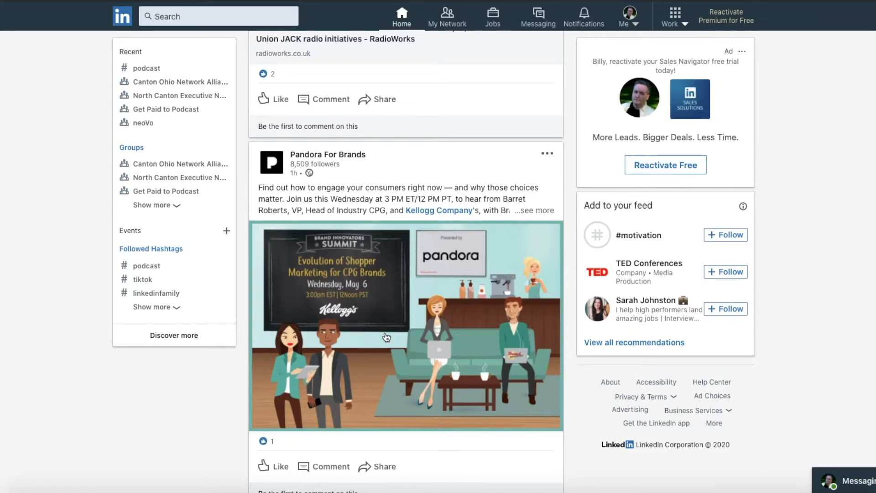
mouse_move(465, 247)
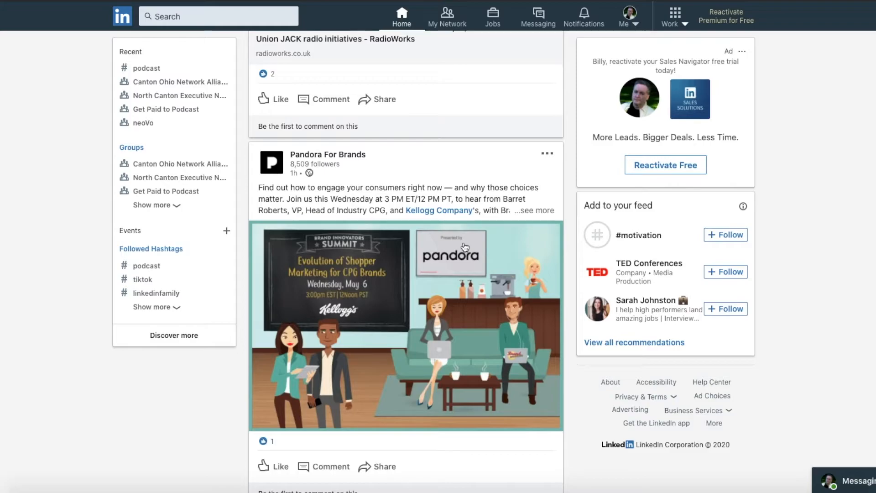
scroll(down, 3)
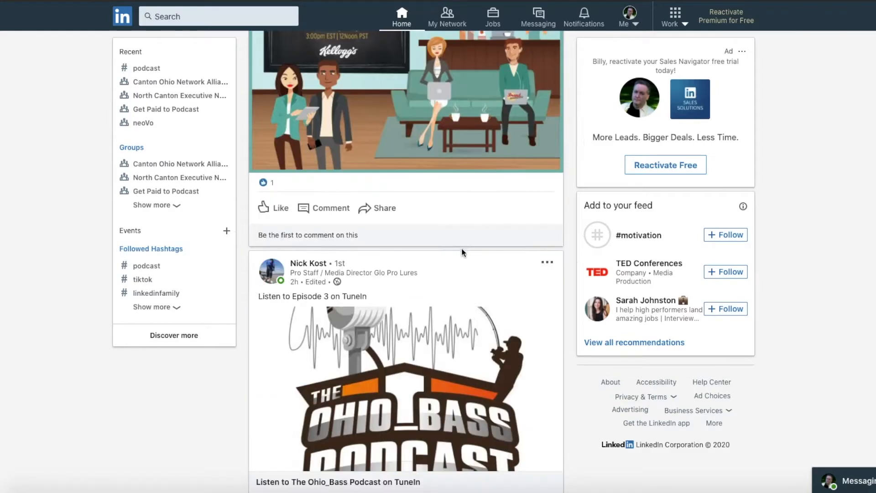
scroll(down, 3)
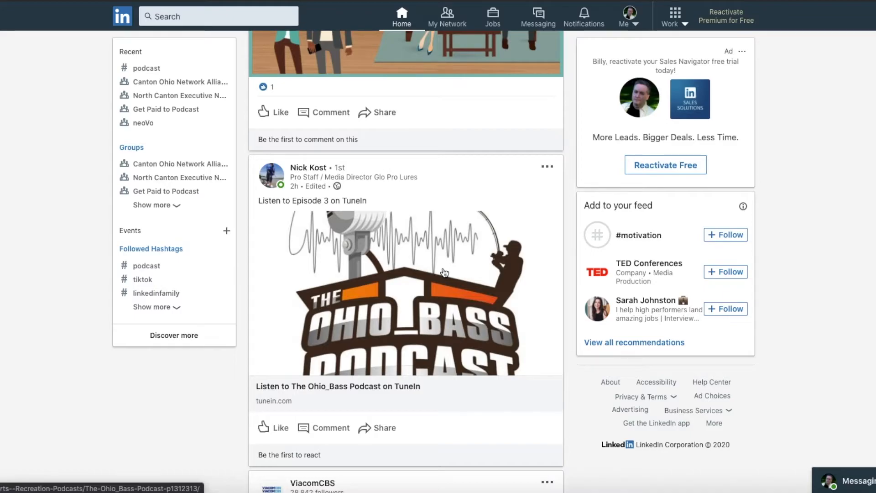
- Continue down the feed to the World Laughter Day video post and start it playing
scroll(down, 3)
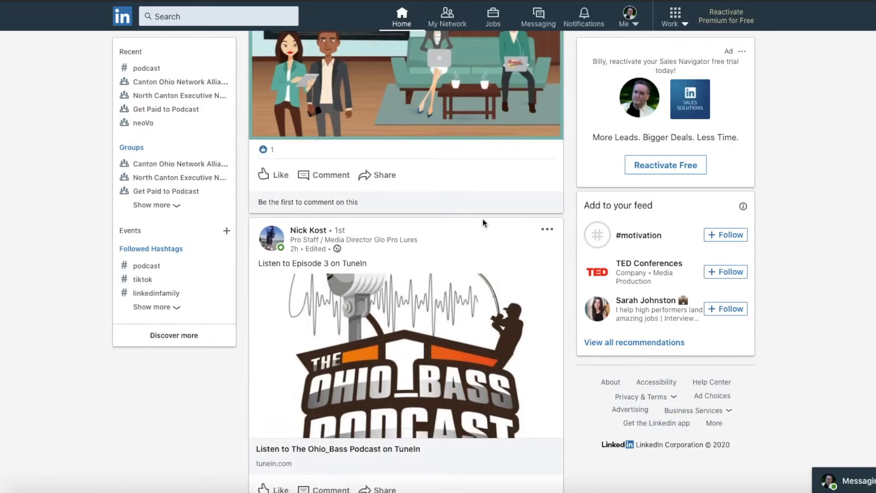
scroll(down, 3)
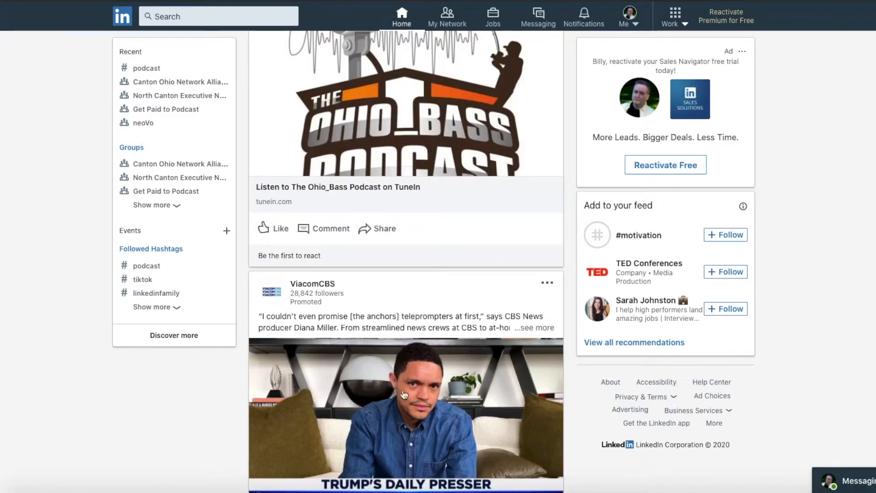
mouse_move(470, 259)
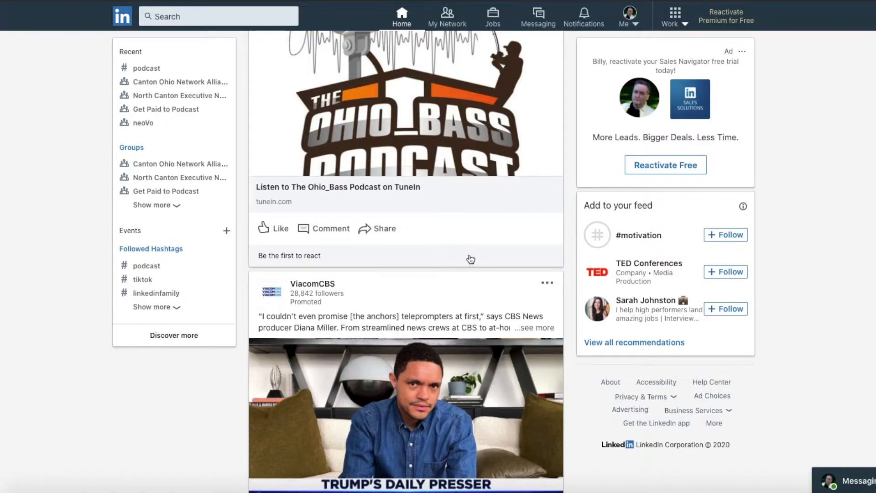
mouse_move(273, 228)
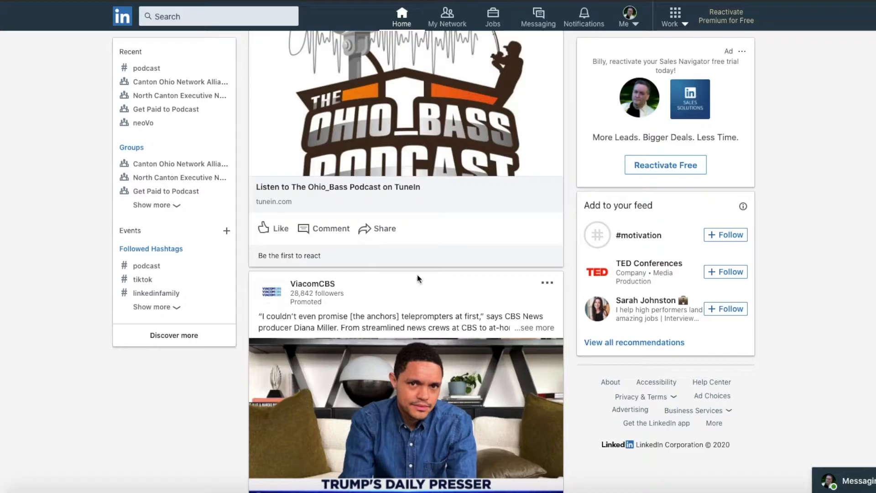
scroll(down, 3)
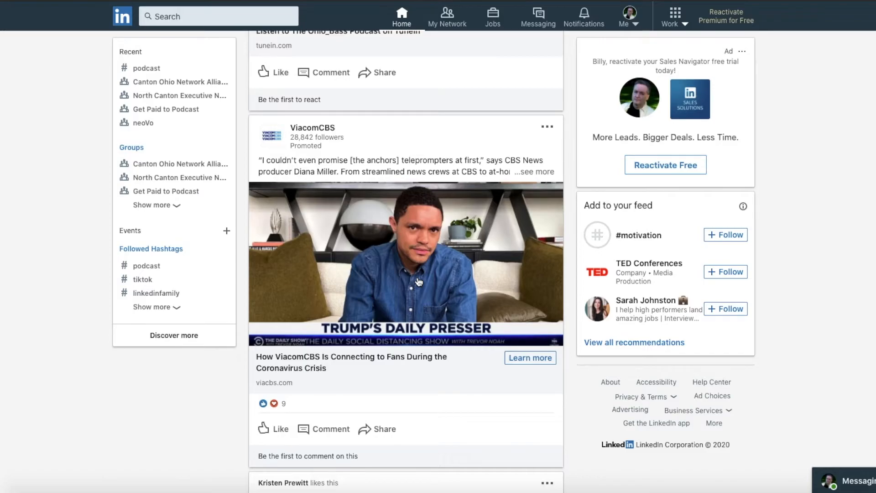
scroll(down, 3)
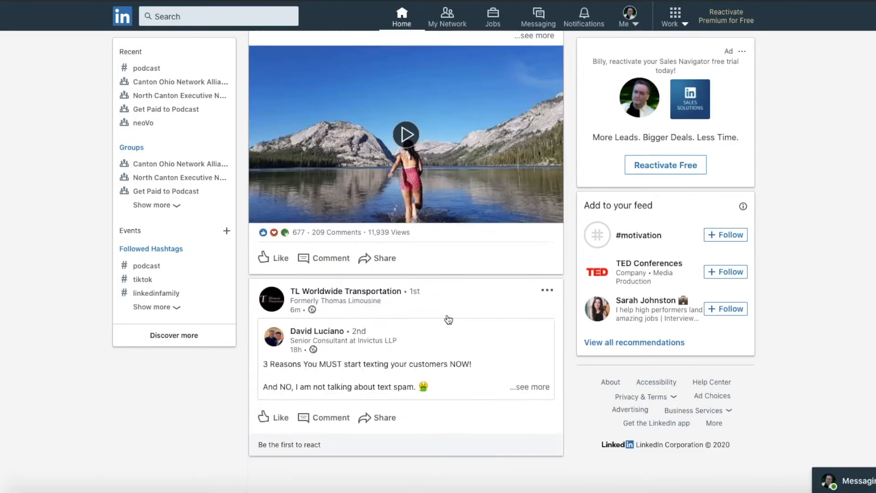
scroll(down, 3)
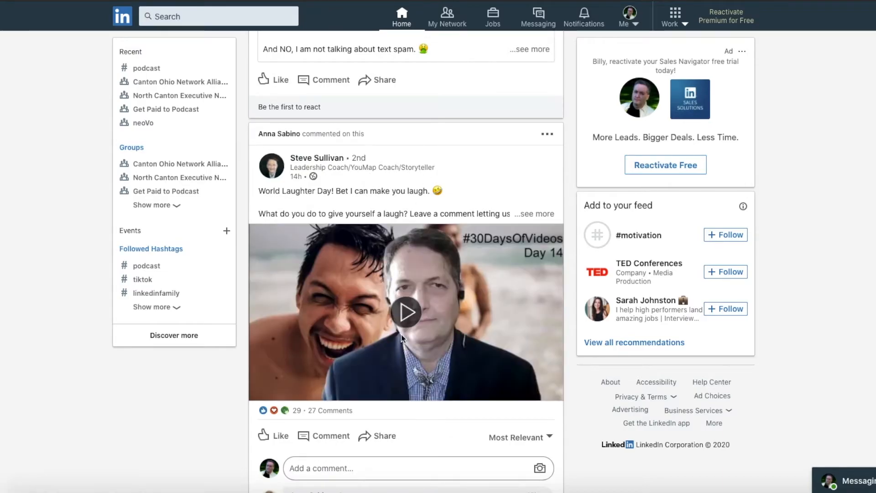
click(405, 312)
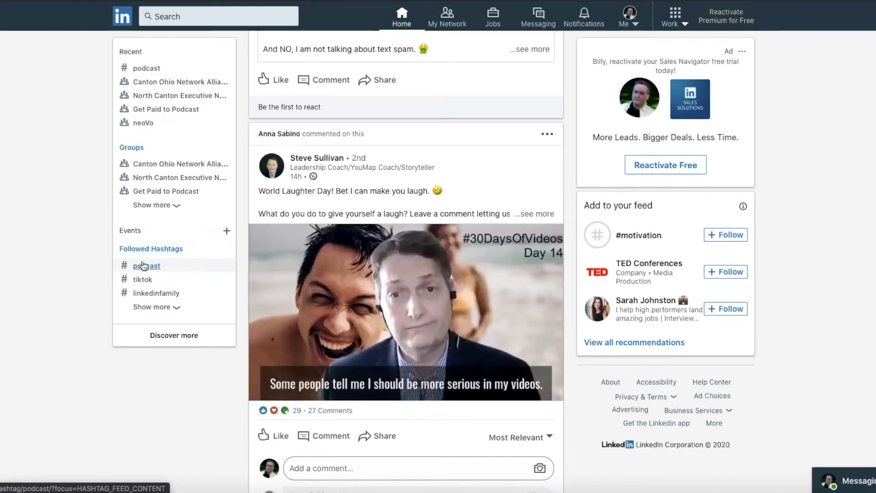
- Open the #podcast hashtag feed and browse through its posts
click(146, 266)
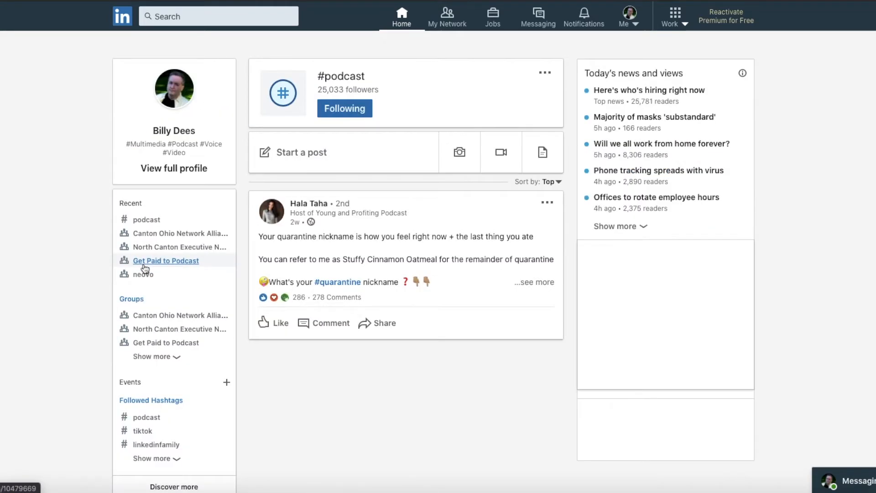
scroll(down, 3)
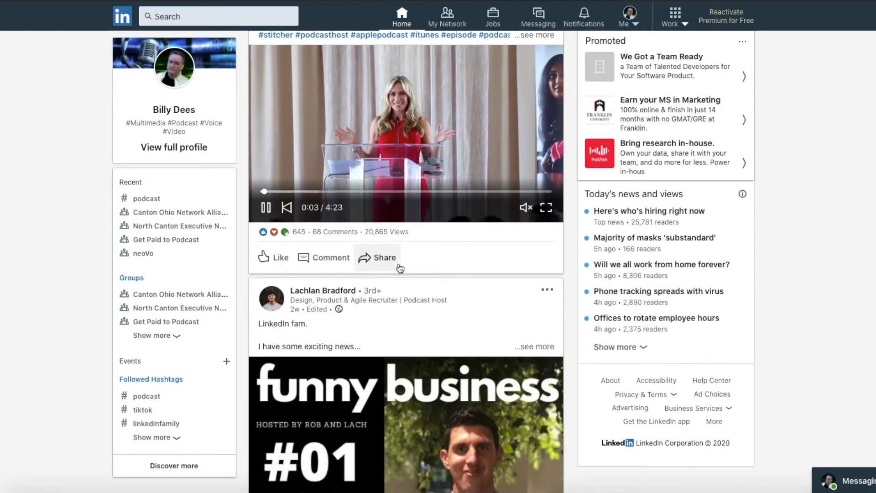
scroll(down, 3)
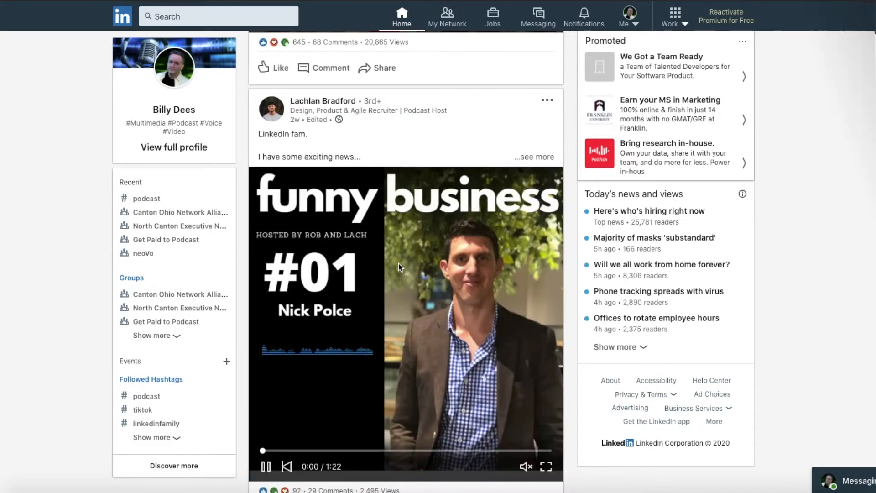
scroll(down, 3)
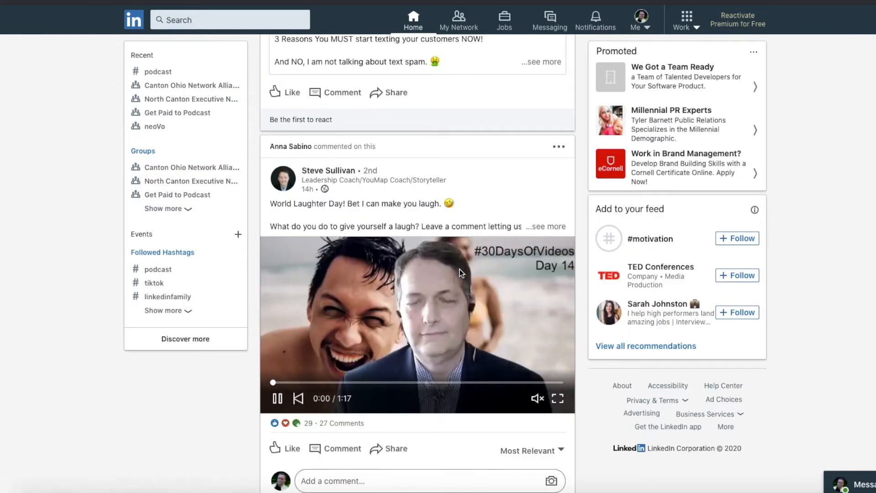
scroll(down, 3)
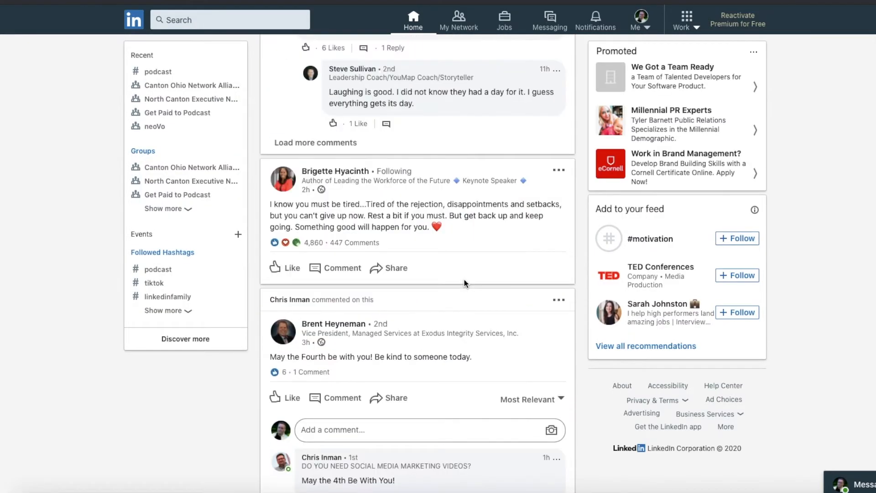
scroll(down, 3)
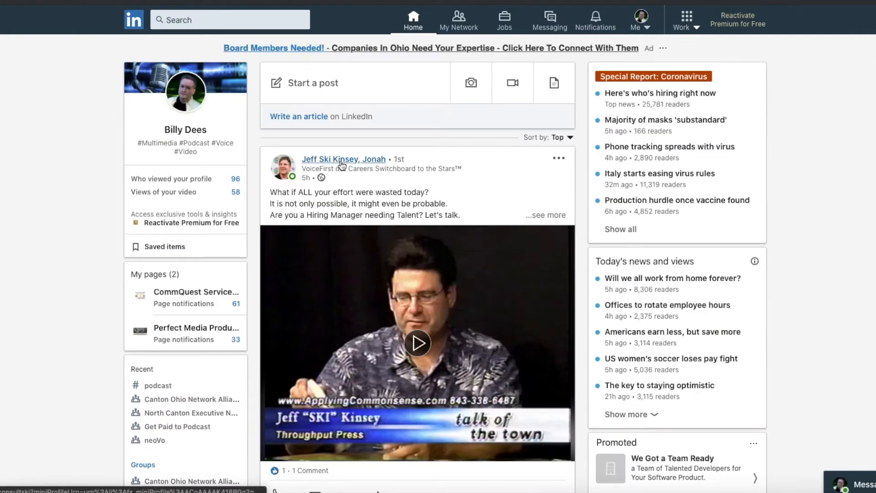
click(416, 343)
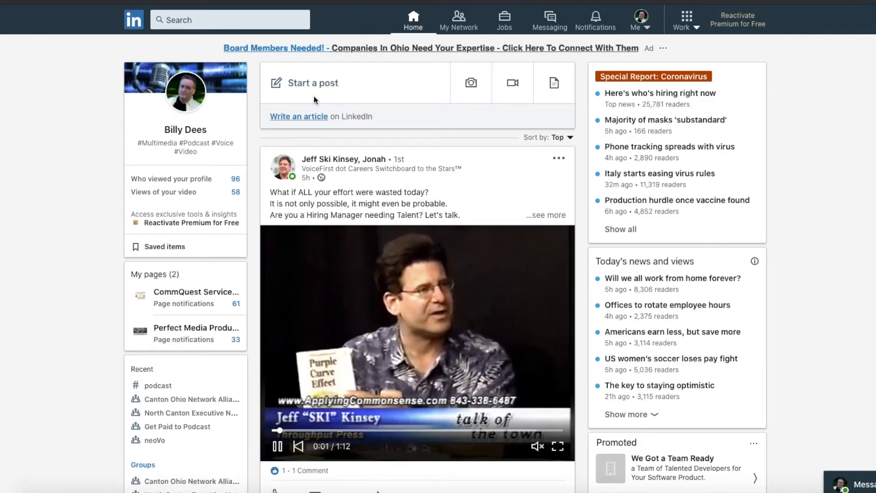
click(313, 83)
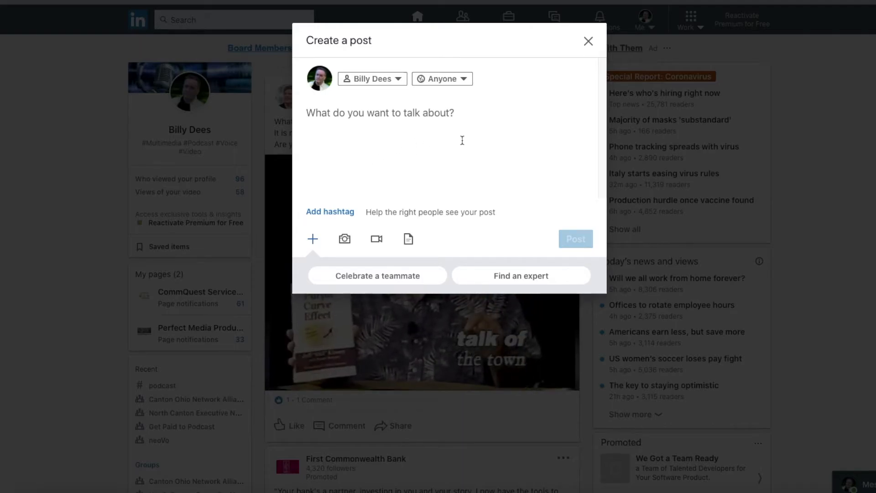
mouse_move(438, 139)
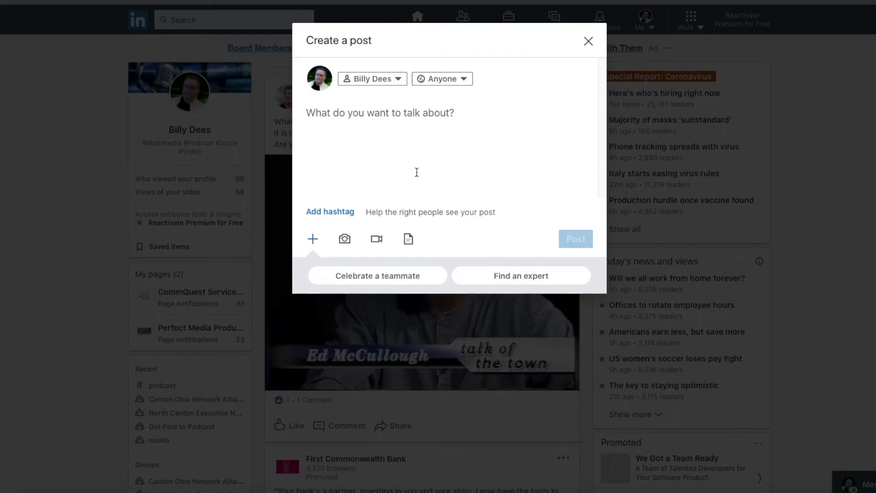
mouse_move(539, 69)
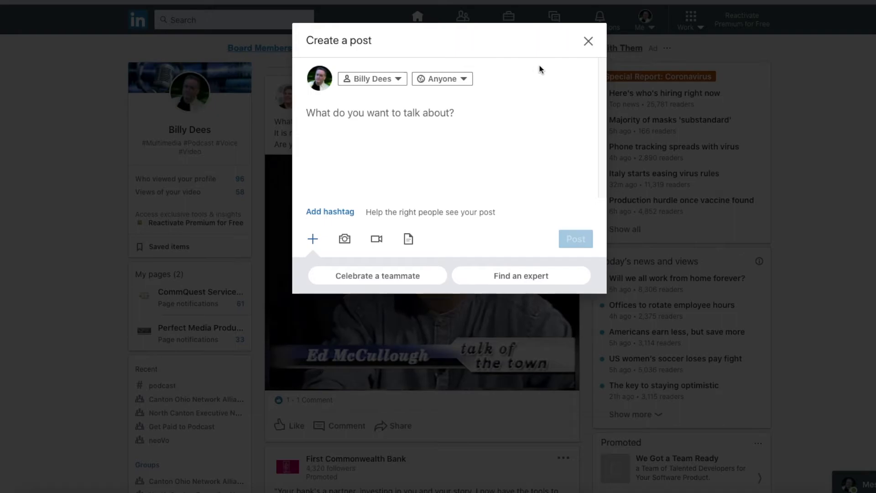
click(587, 41)
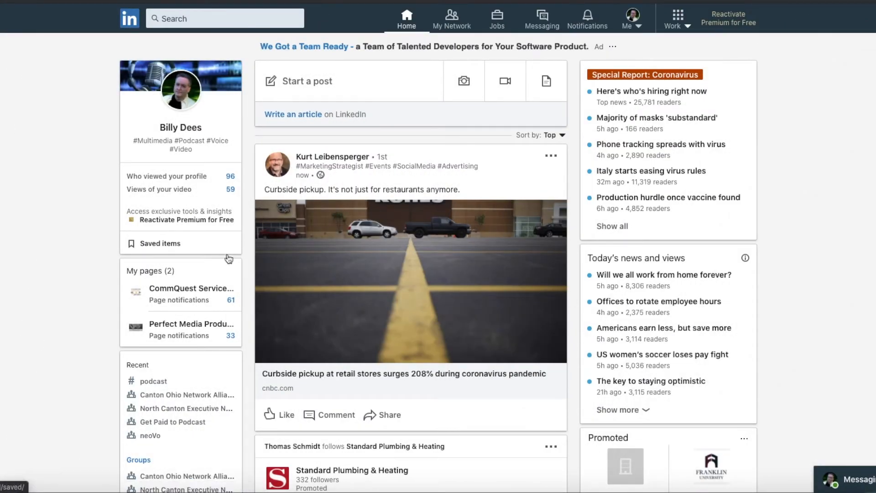
click(190, 324)
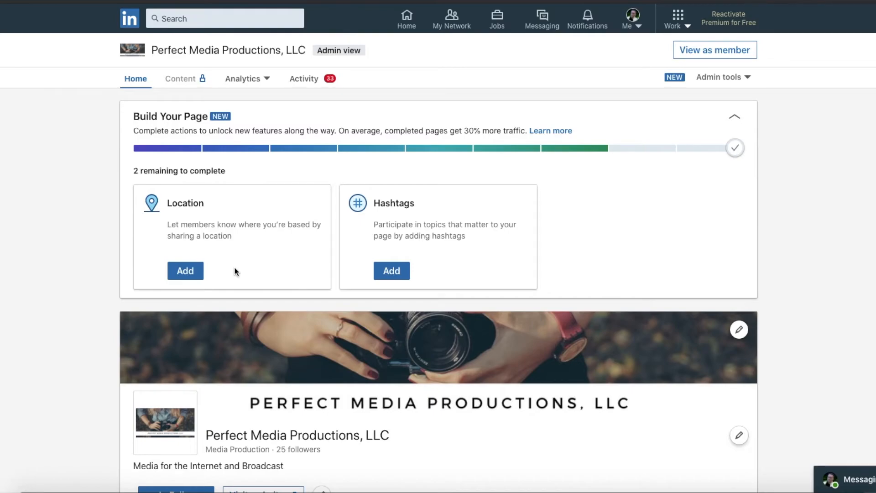
mouse_move(404, 327)
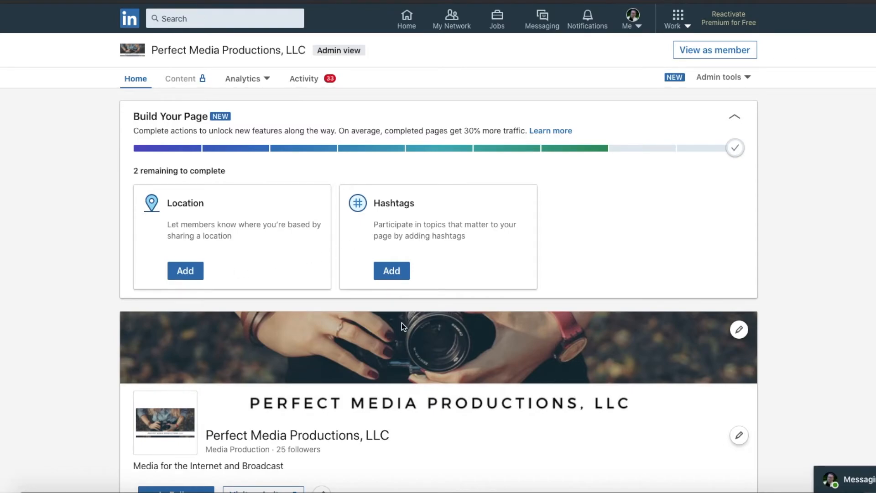
scroll(down, 3)
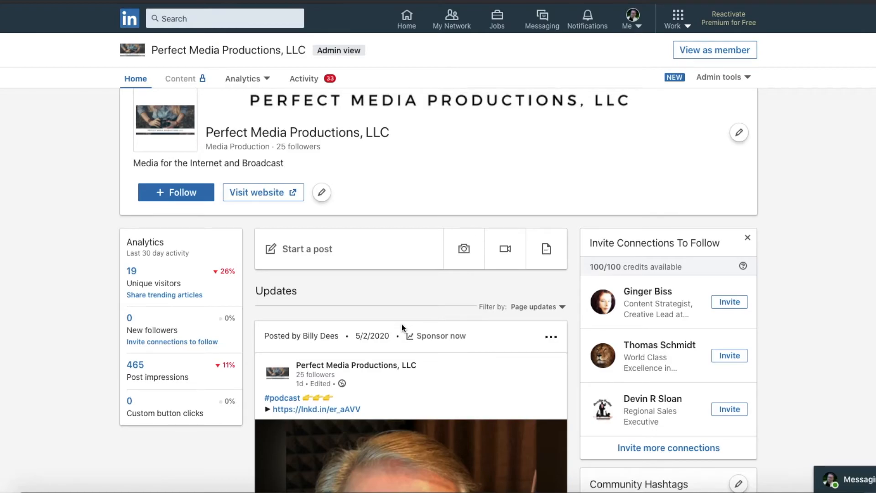
scroll(down, 3)
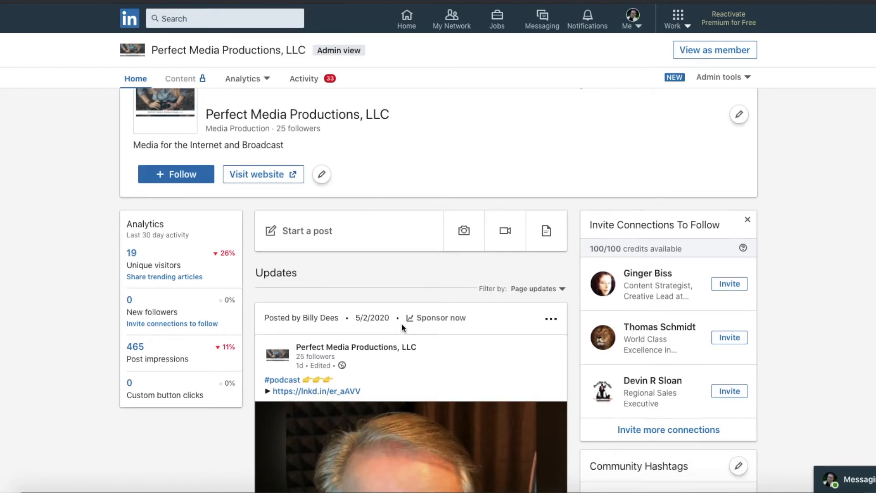
scroll(down, 3)
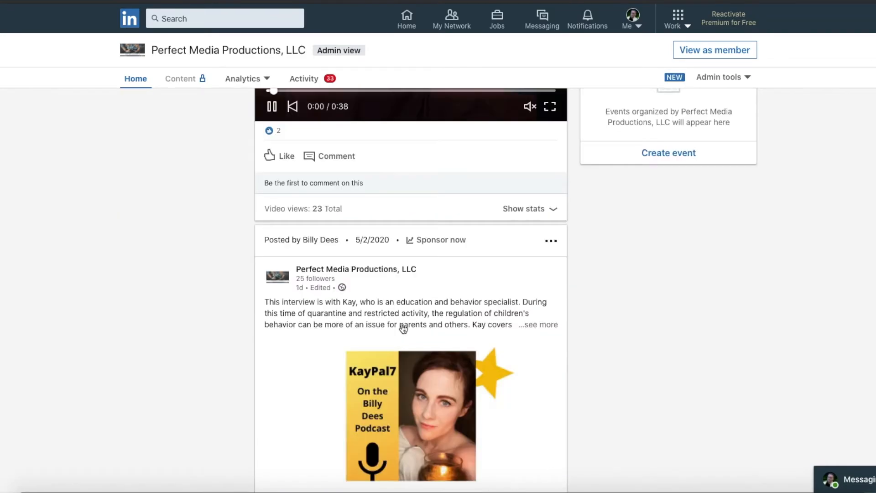
scroll(down, 3)
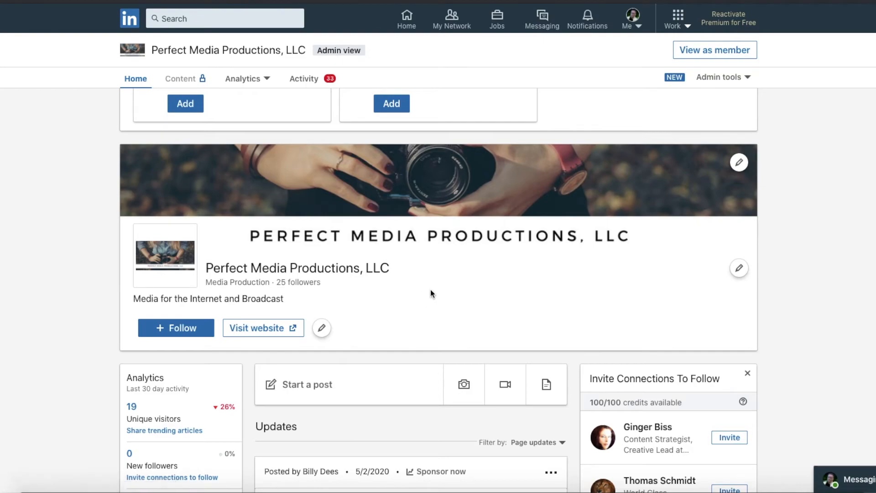
mouse_move(445, 280)
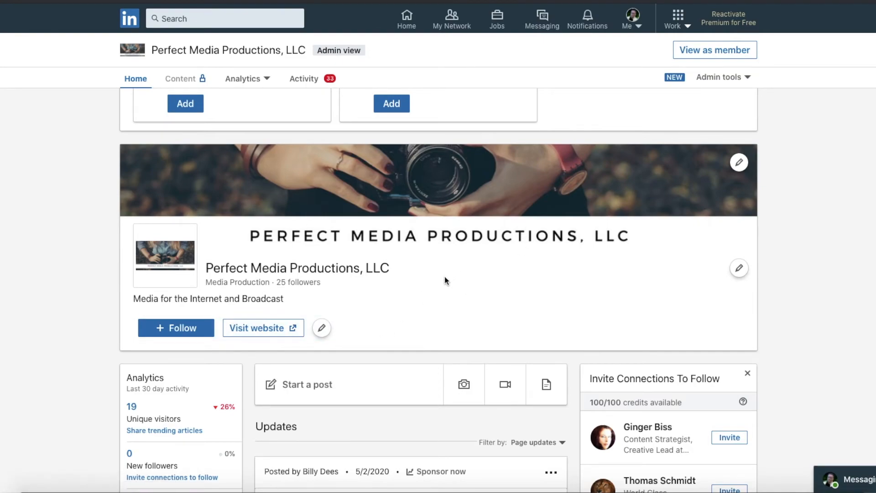
mouse_move(429, 302)
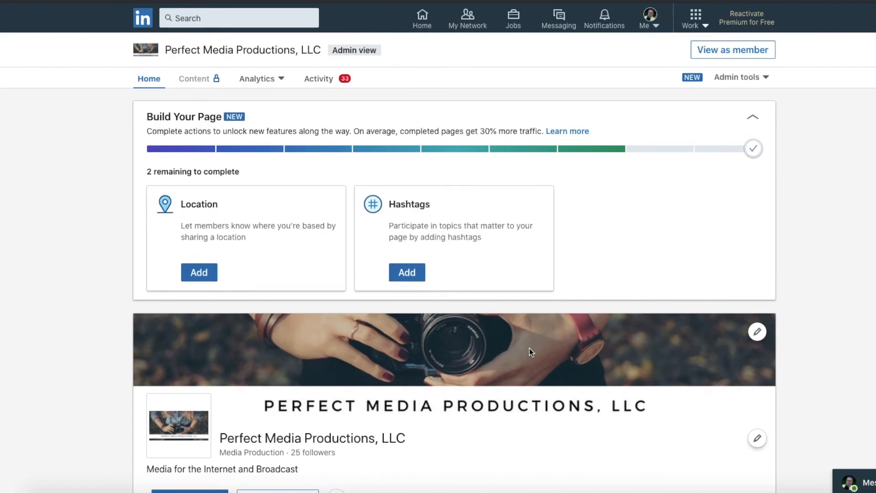
mouse_move(423, 29)
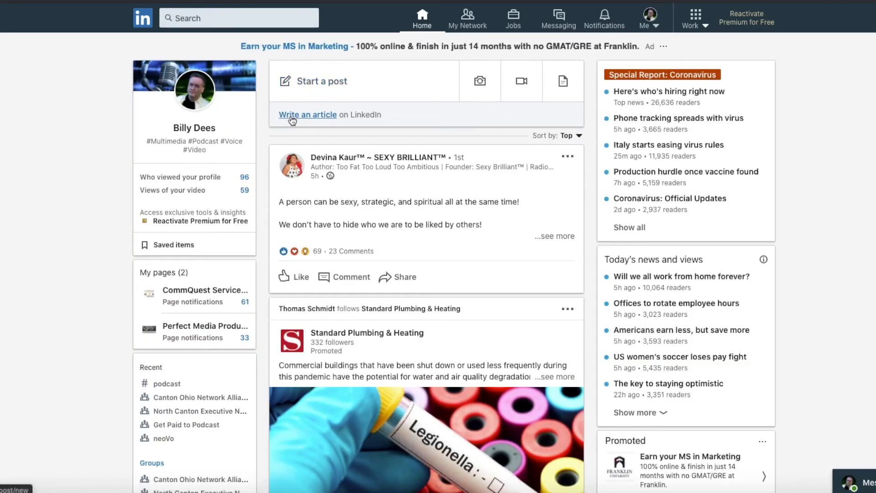
click(307, 115)
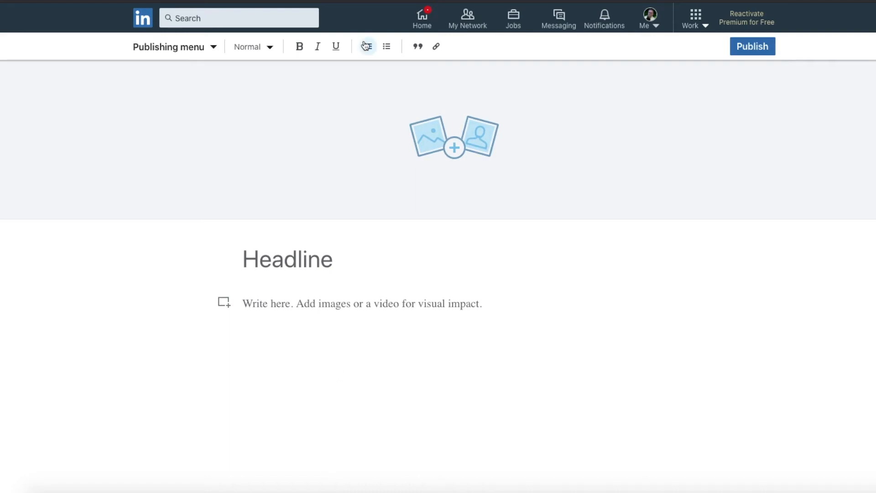
click(422, 18)
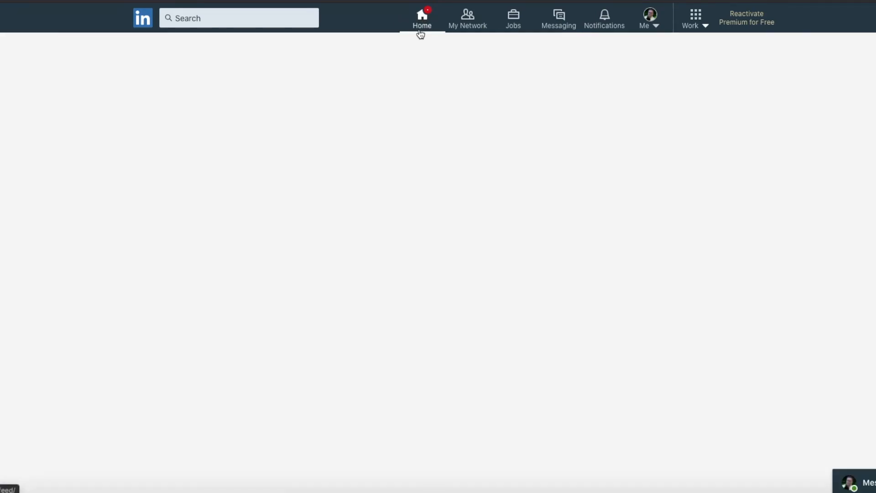
click(421, 18)
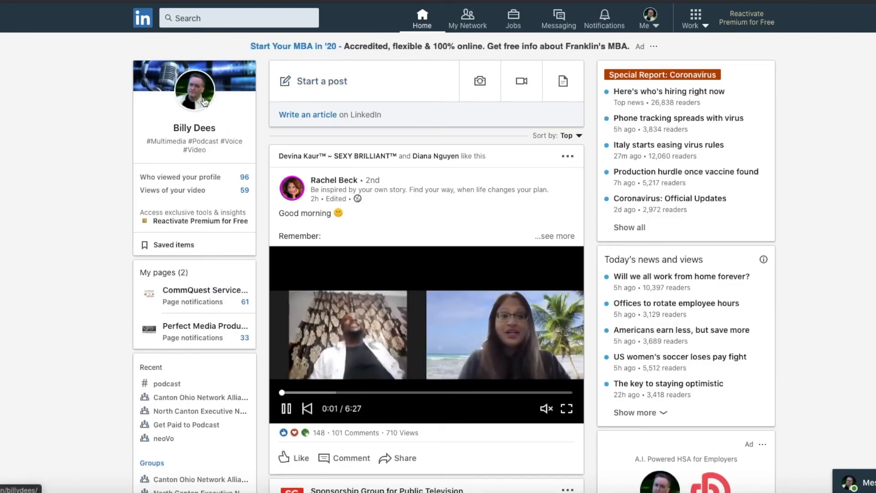
- Open the Catherine Bosley digital-dangers article from my profile and read to its Published by section
click(204, 90)
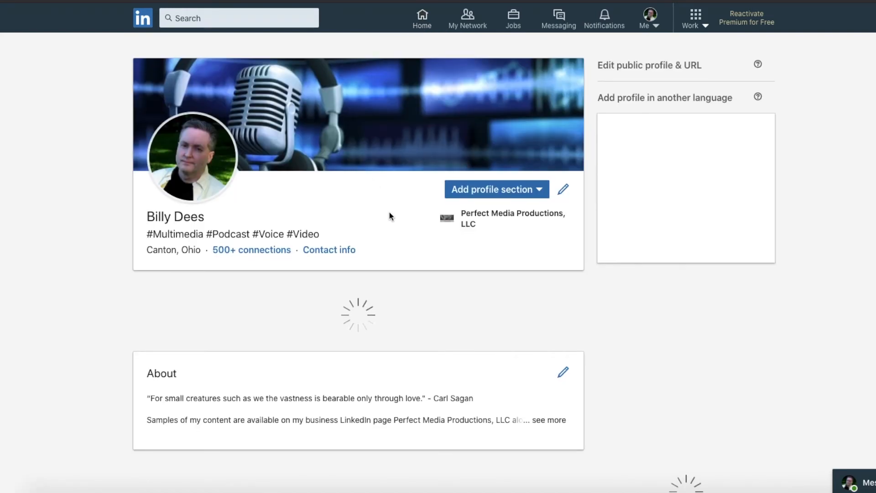
scroll(down, 3)
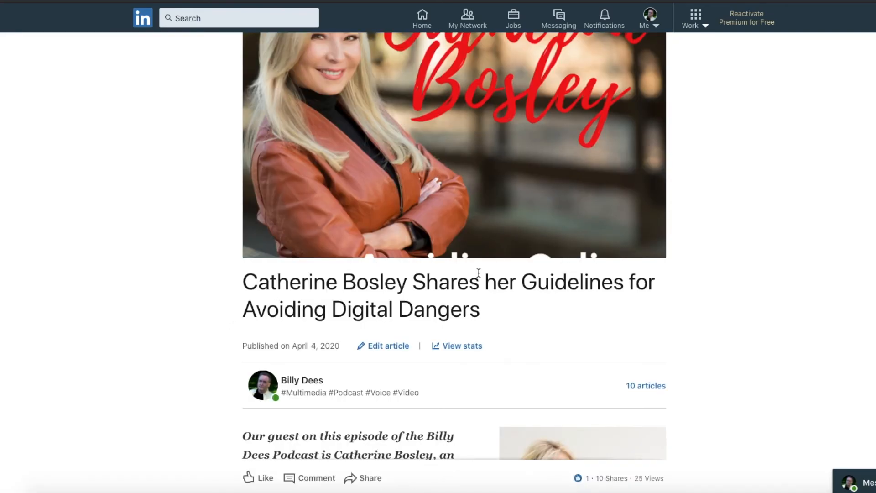
scroll(down, 3)
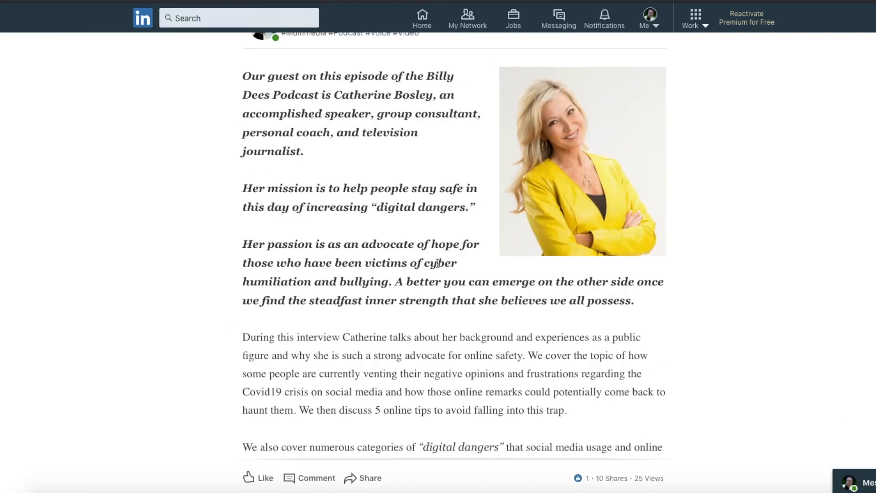
scroll(down, 3)
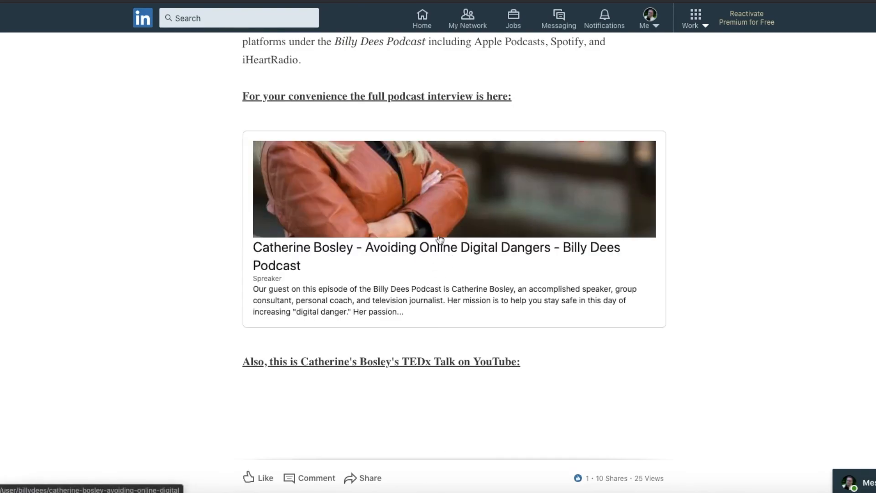
scroll(down, 3)
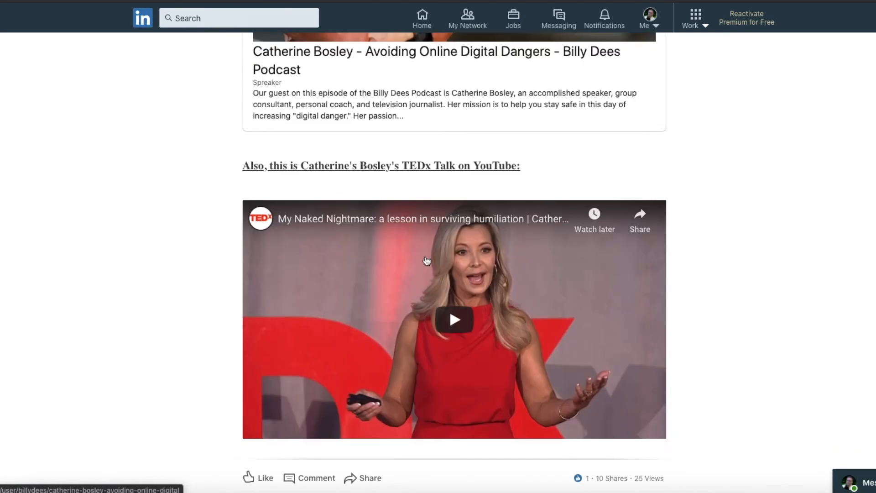
scroll(down, 3)
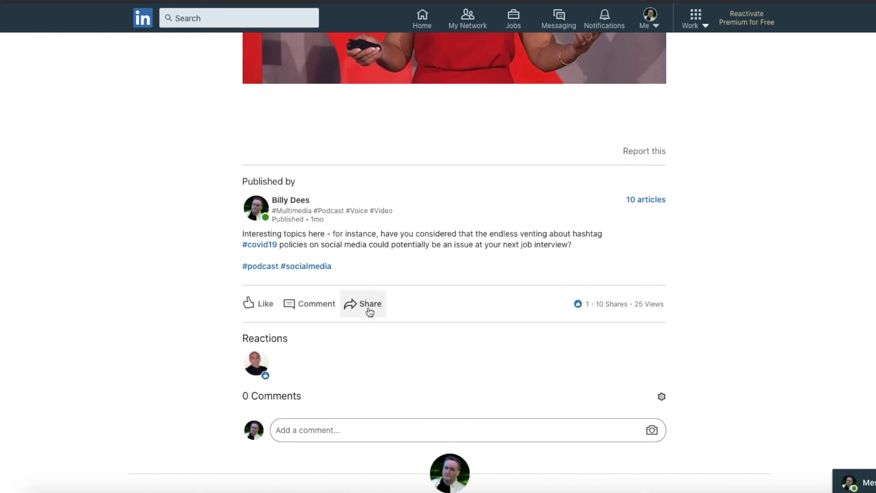
- Bring up the article's share menu with post, message, copy link, Facebook and Twitter options
click(363, 303)
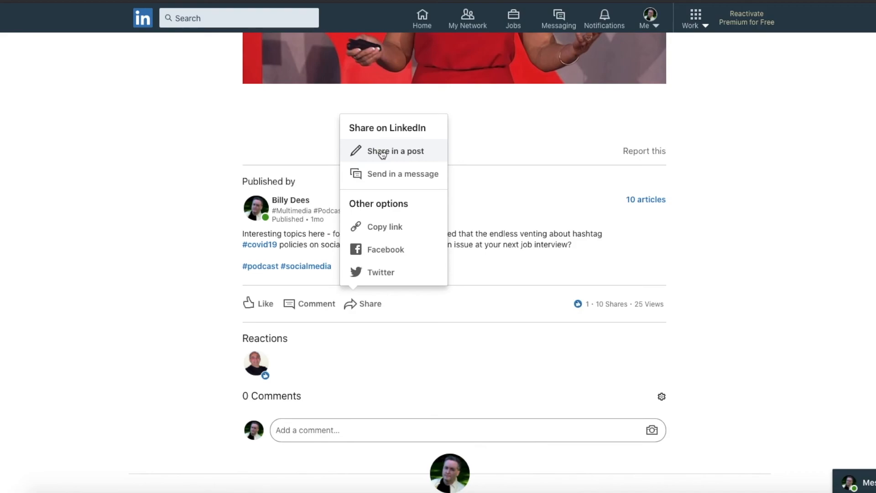
mouse_move(384, 227)
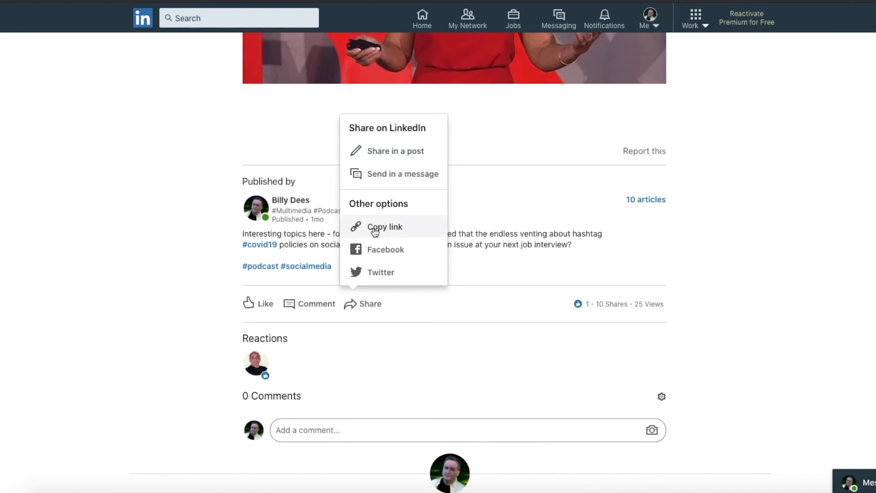
mouse_move(382, 241)
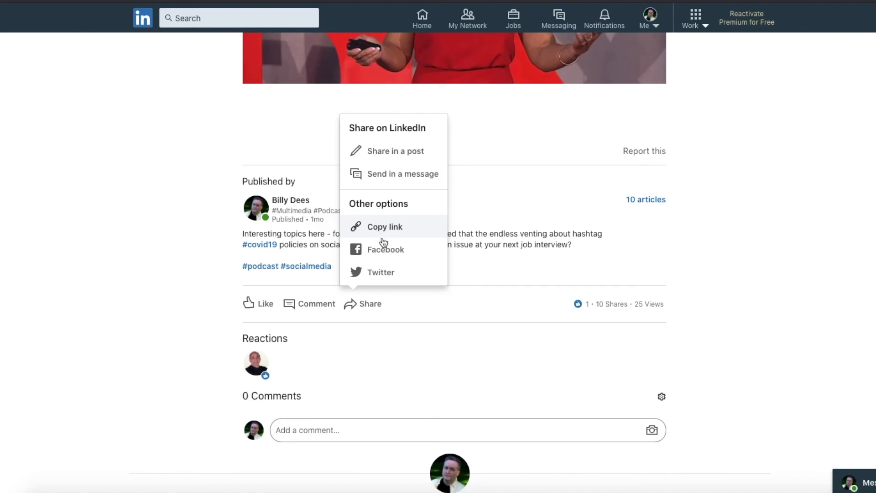